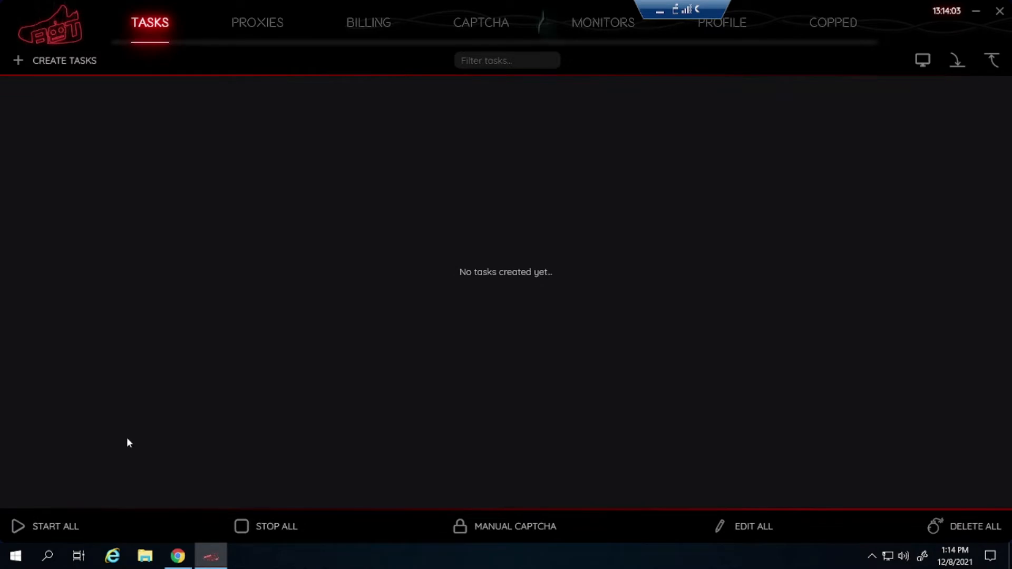
{"action": "mouse_move", "coordinate": [95, 90]}
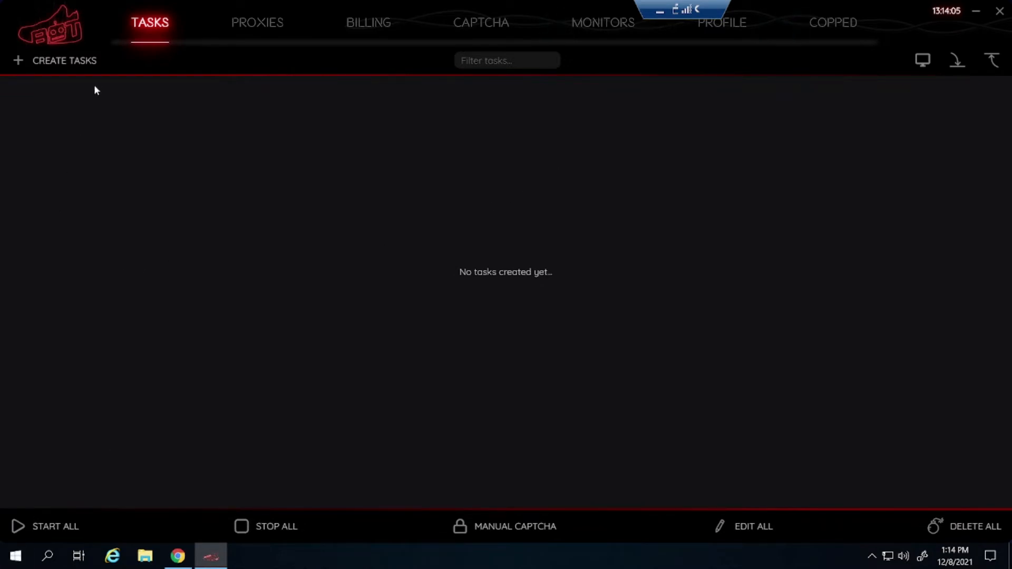
- Create a new NSB task and search 'footl' to set its site to Footlocker
{"action": "left_click", "coordinate": [64, 60]}
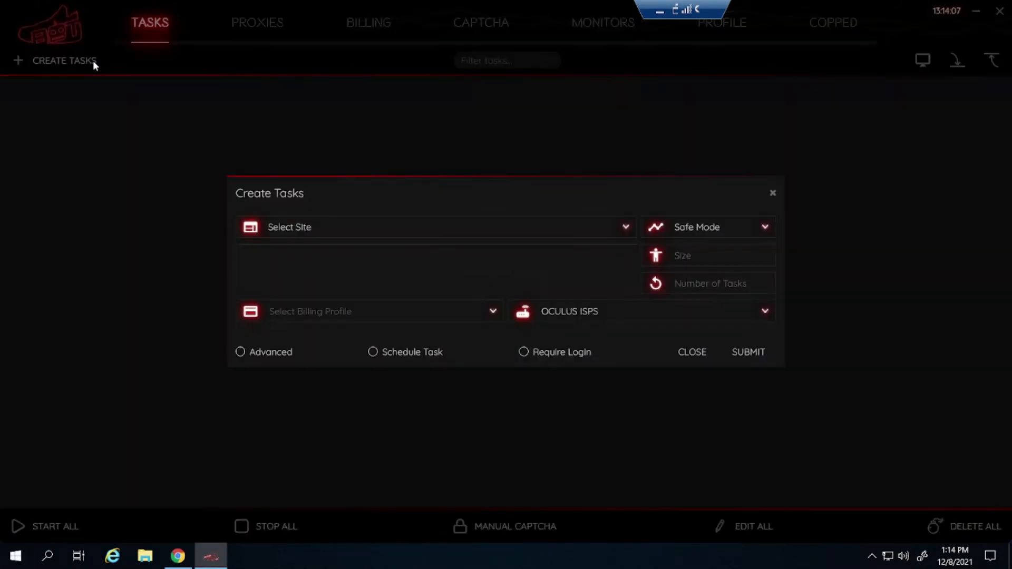
{"action": "left_click", "coordinate": [436, 227]}
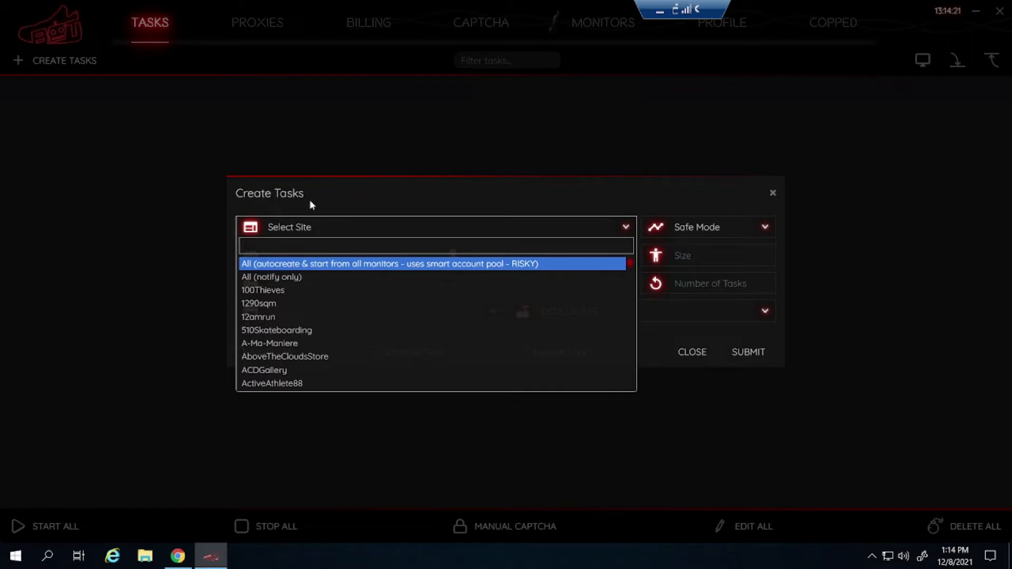
{"action": "left_click", "coordinate": [436, 245]}
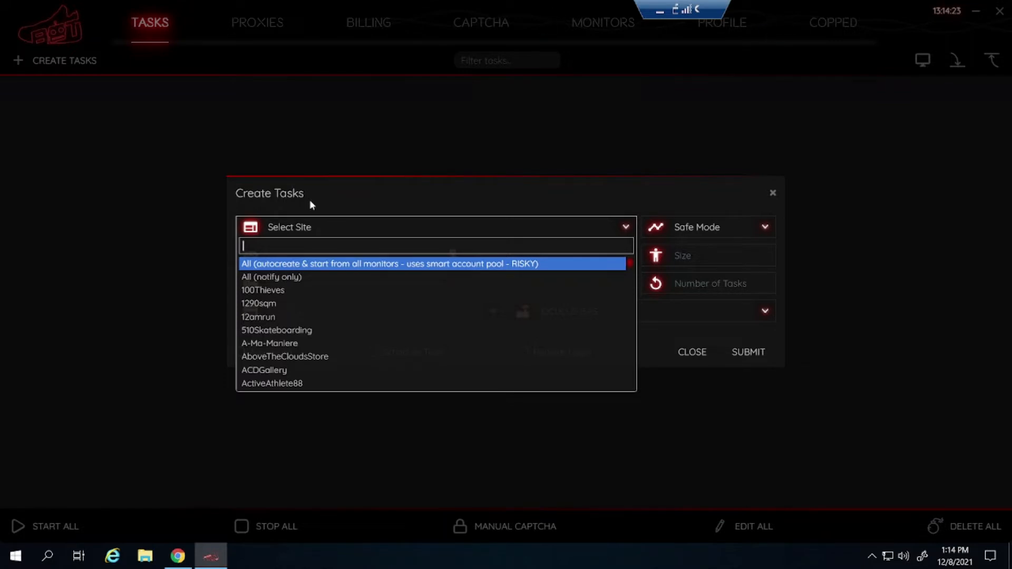
{"action": "type", "text": "footlo"}
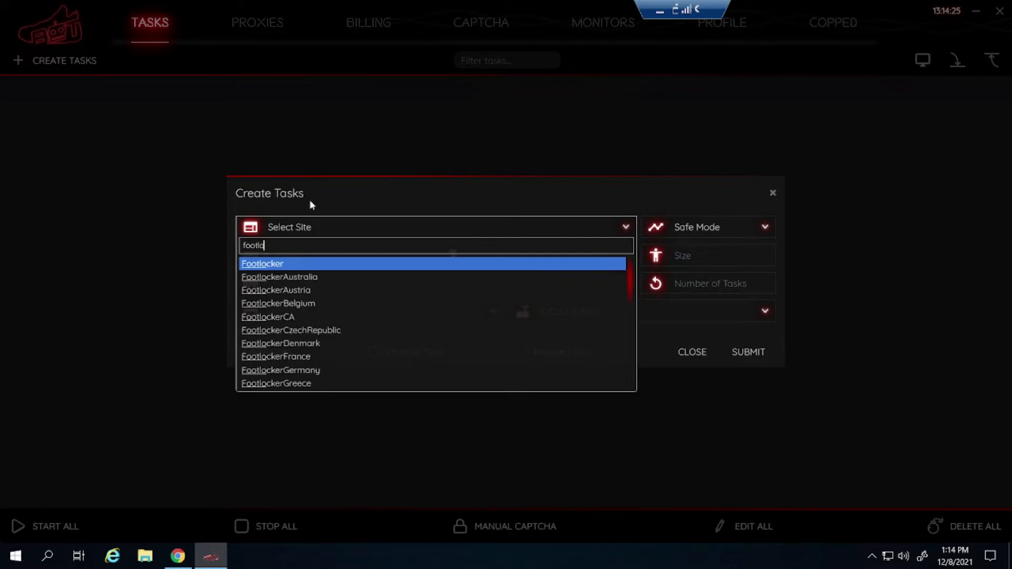
{"action": "left_click", "coordinate": [262, 263]}
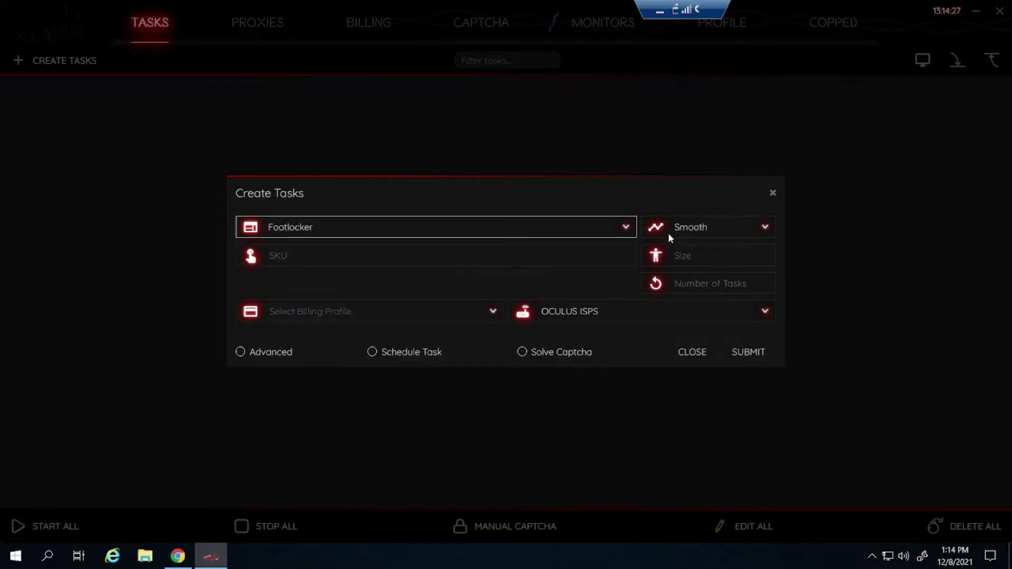
{"action": "left_click", "coordinate": [432, 255]}
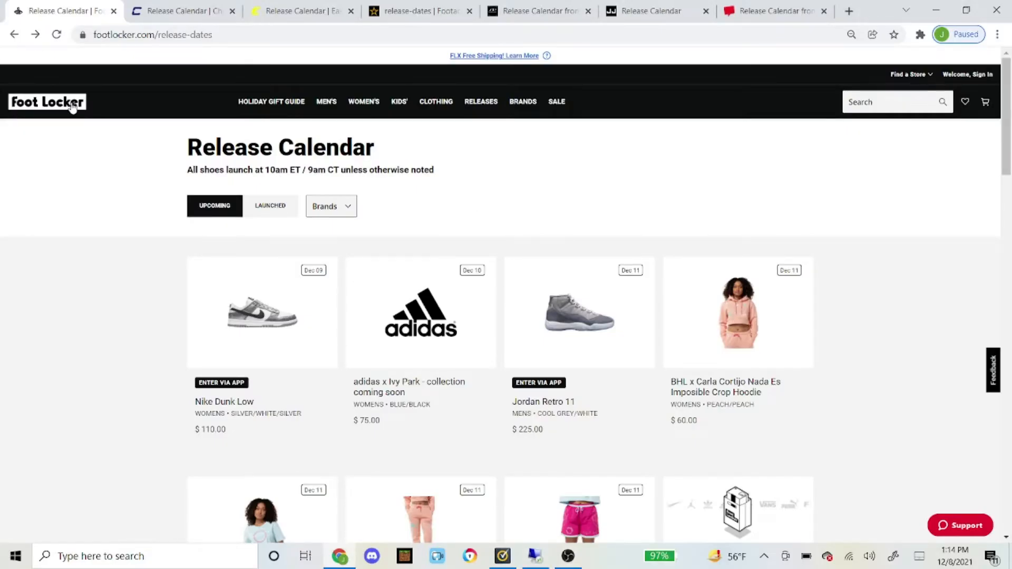
- Open Foot Locker's Jordan Retro 11 Cool Grey release page and select product code T80120FL
{"action": "scroll", "scroll_direction": "down", "scroll_amount": 3}
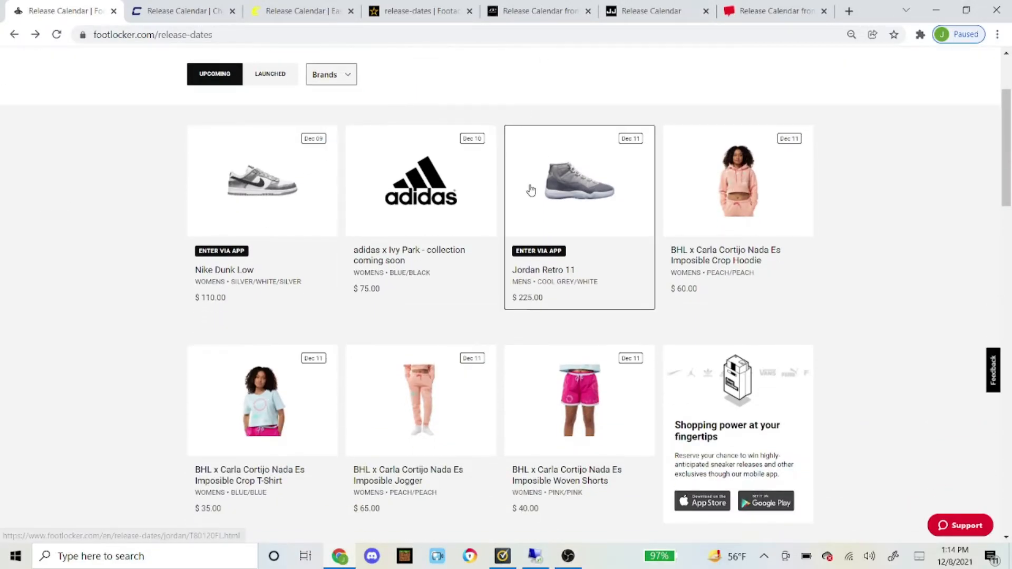
{"action": "left_click", "coordinate": [579, 181]}
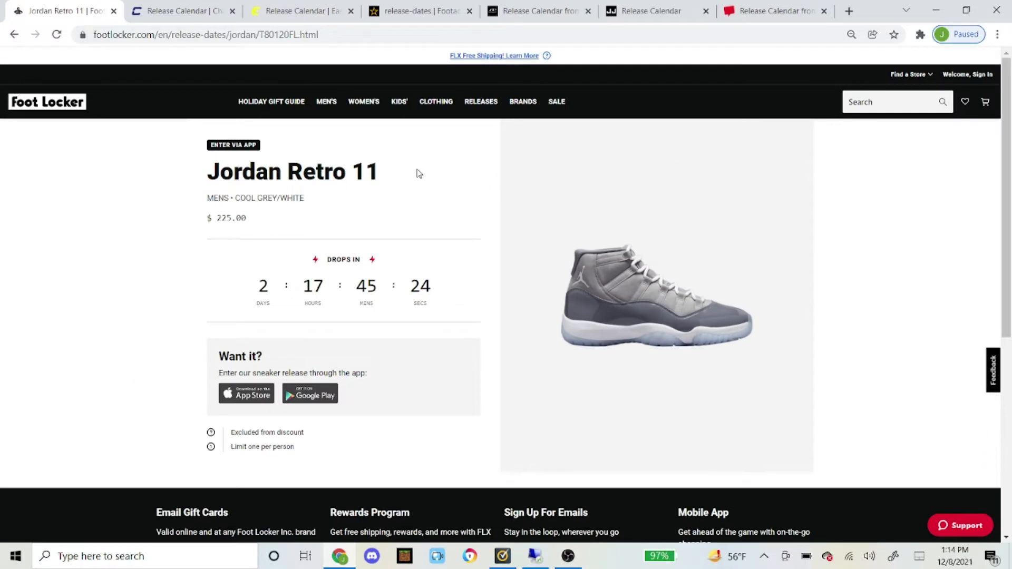
{"action": "left_click", "coordinate": [207, 35]}
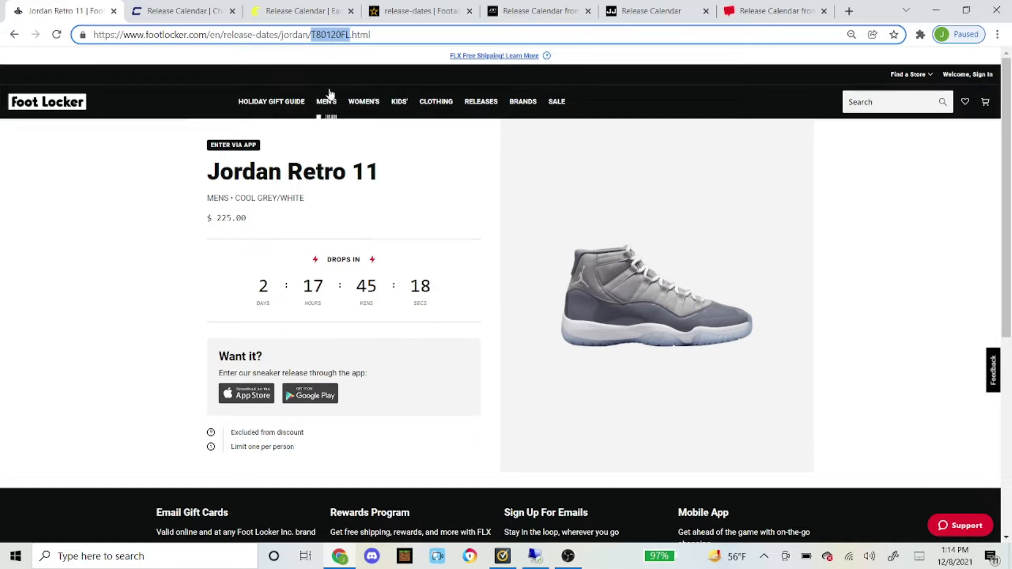
{"action": "mouse_move", "coordinate": [363, 101]}
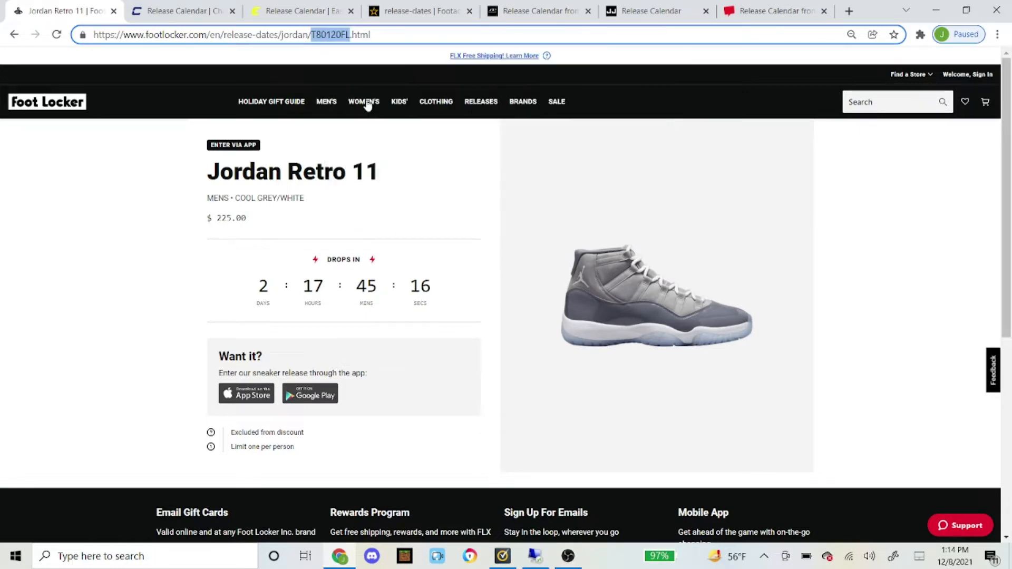
{"action": "mouse_move", "coordinate": [325, 64]}
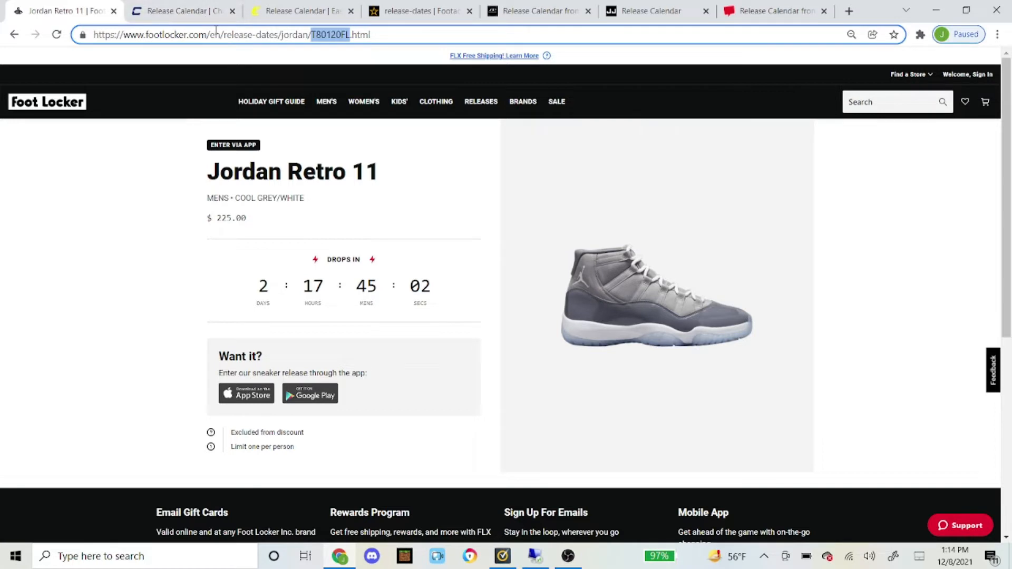
{"action": "mouse_move", "coordinate": [124, 236]}
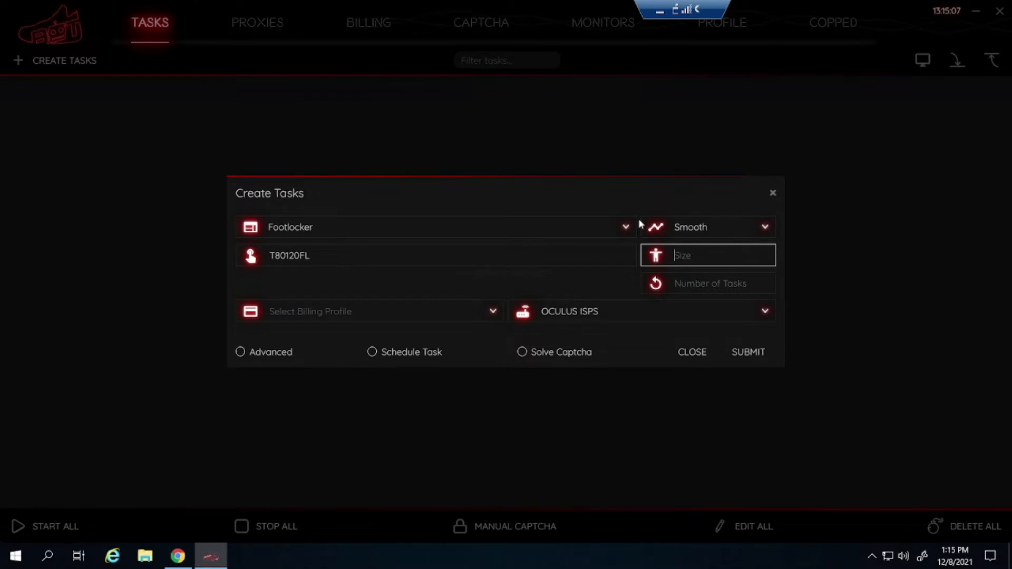
{"action": "mouse_move", "coordinate": [592, 162]}
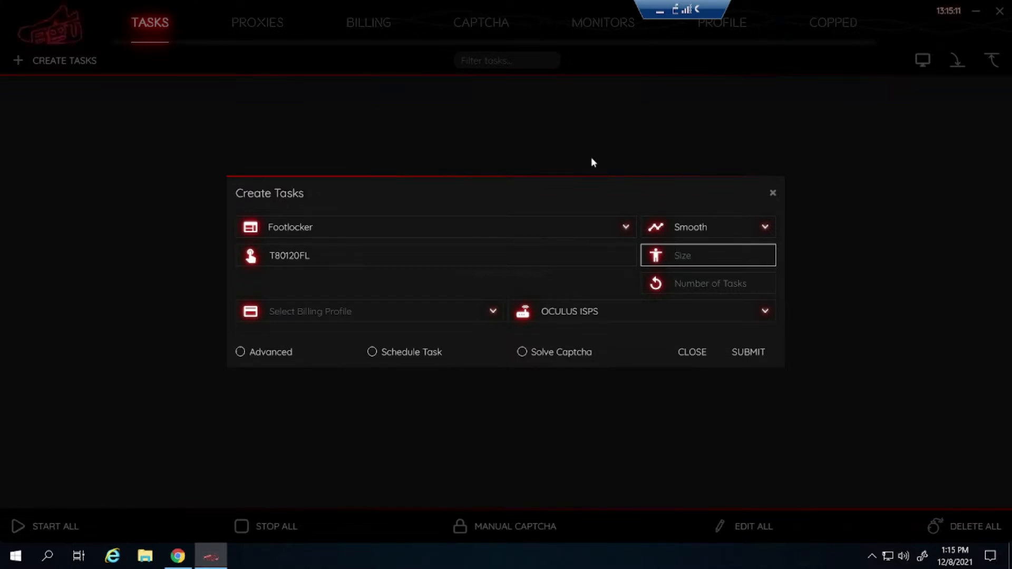
- Enter sizes 8.5, 9, 9.5, 10, 10.5, 11 and onward for the Footlocker task
{"action": "type", "text": "8.5"}
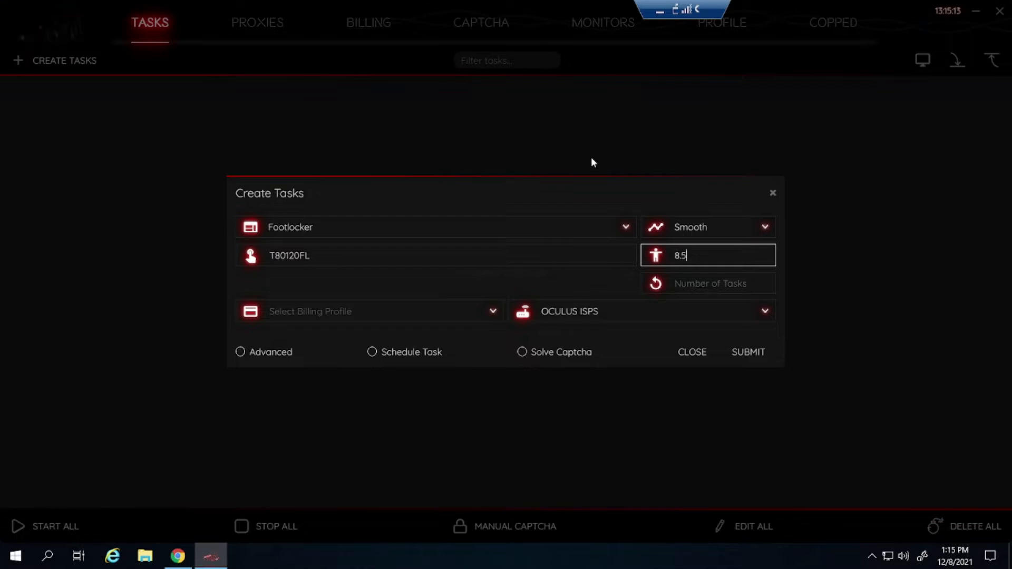
{"action": "type", "text": ",9,9.5"}
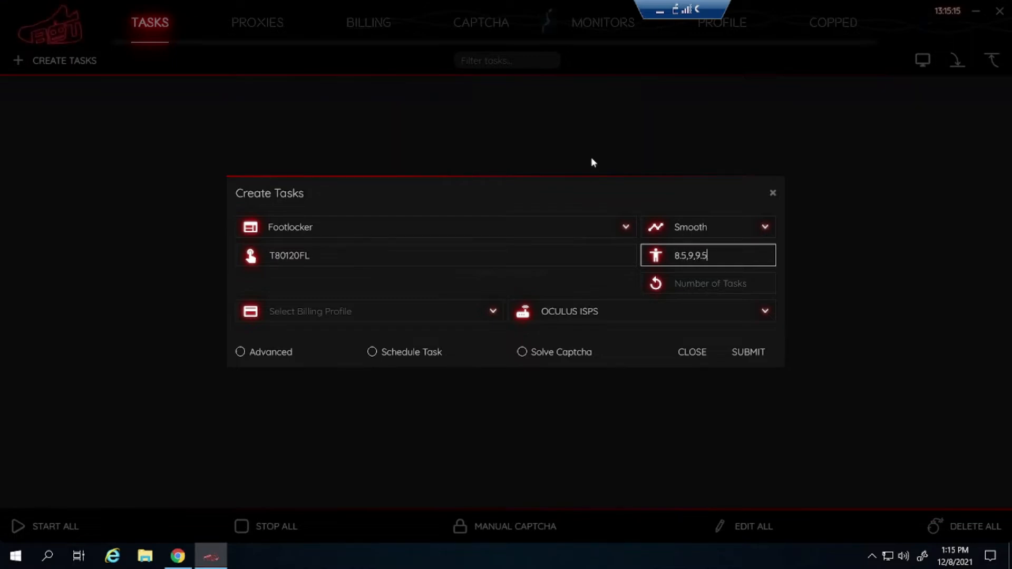
{"action": "type", "text": ",10,10.5,11,11.5,12,"}
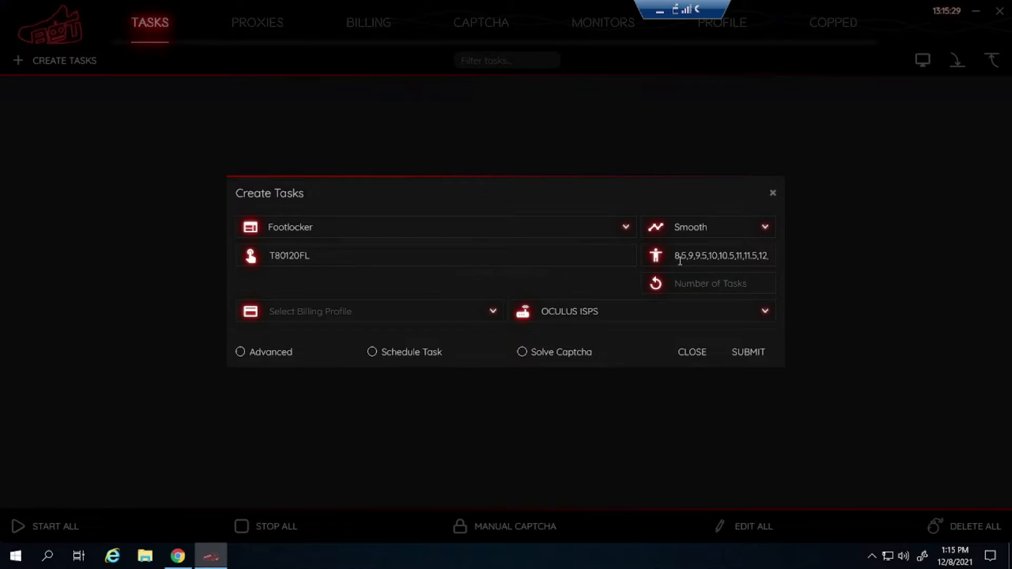
- Choose the first billing profile and the LIVE PROXIES proxy list for the task
{"action": "left_click", "coordinate": [371, 311]}
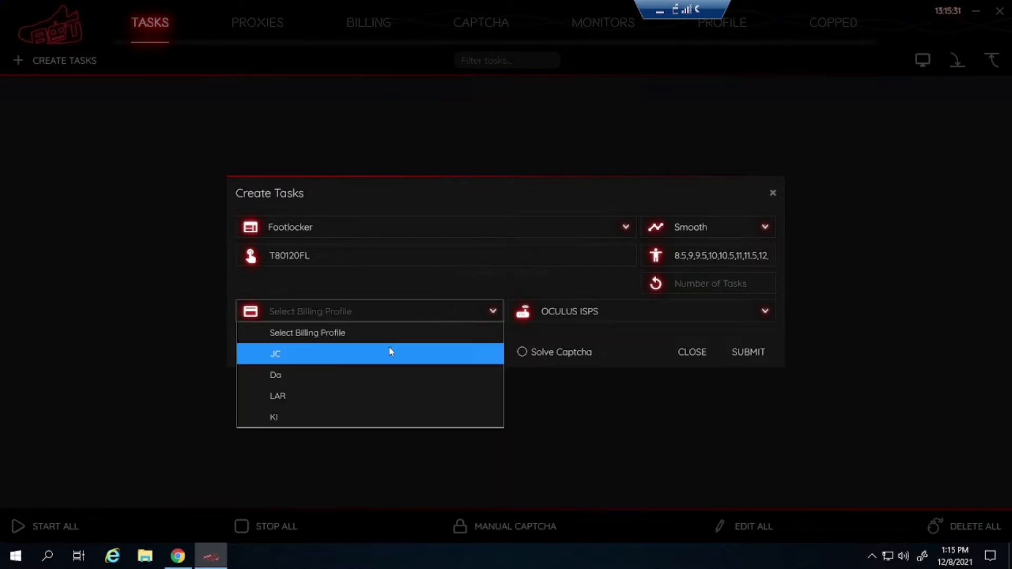
{"action": "left_click", "coordinate": [275, 354]}
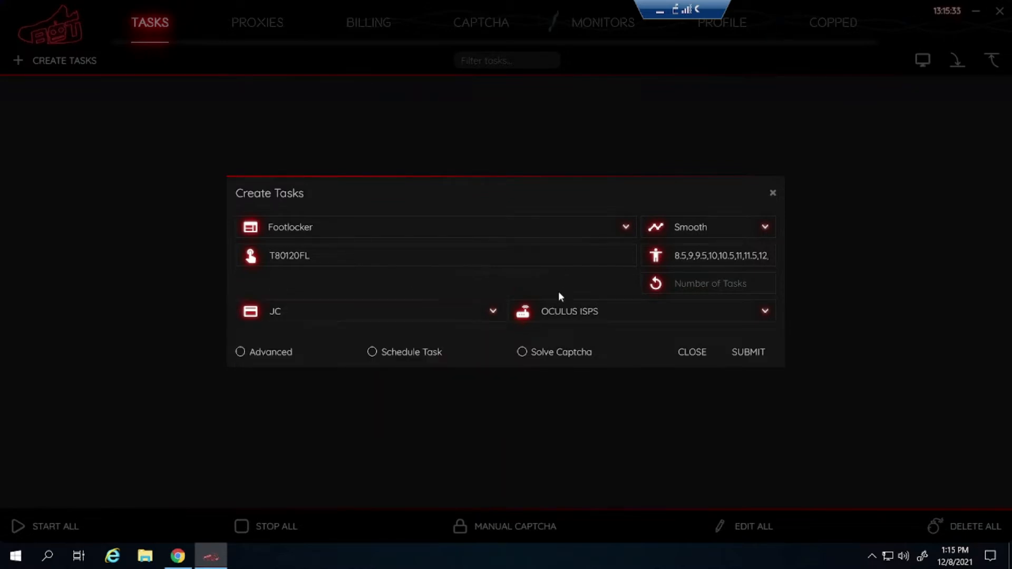
{"action": "left_click", "coordinate": [641, 311]}
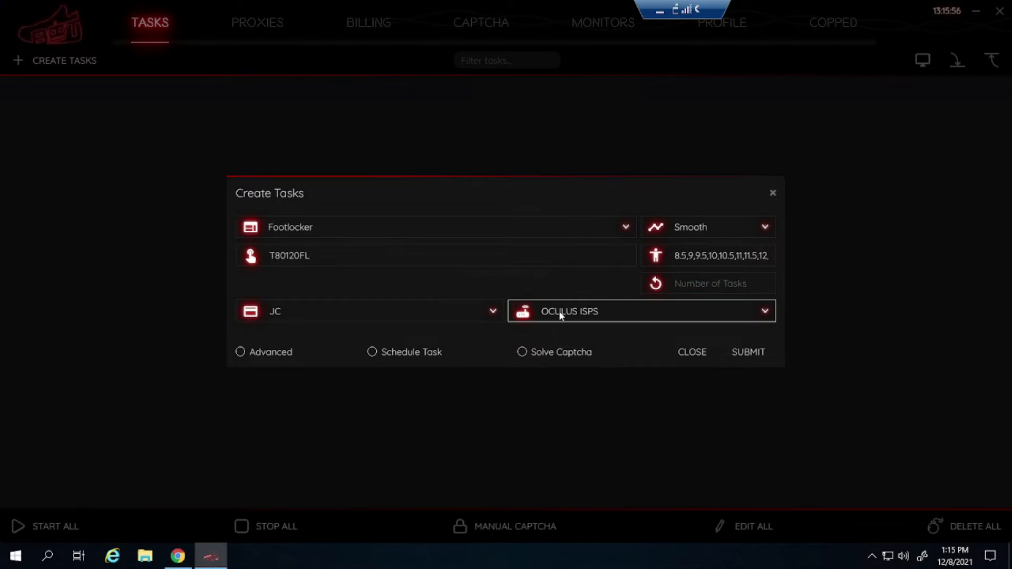
{"action": "left_click", "coordinate": [641, 311]}
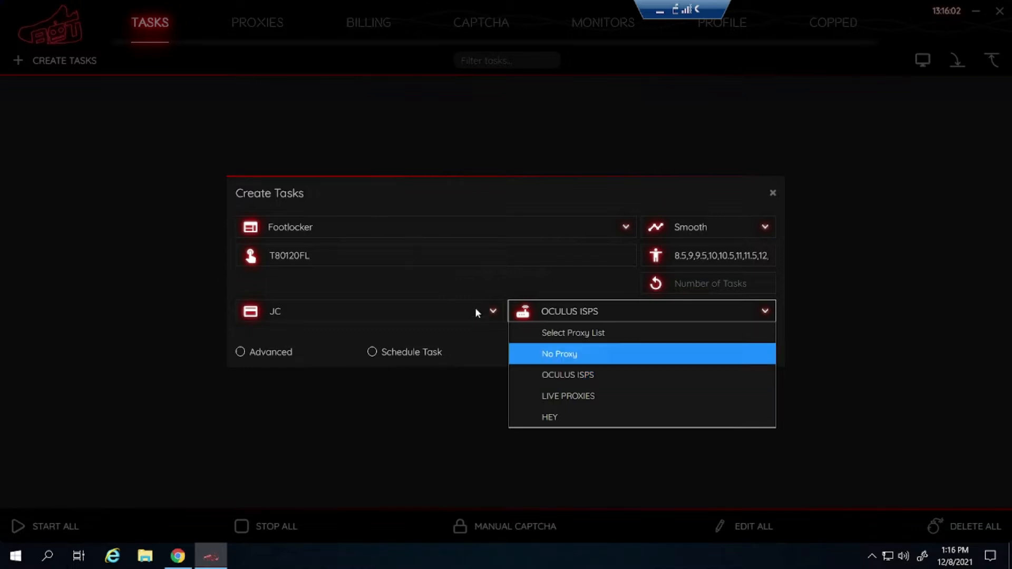
{"action": "mouse_move", "coordinate": [581, 396]}
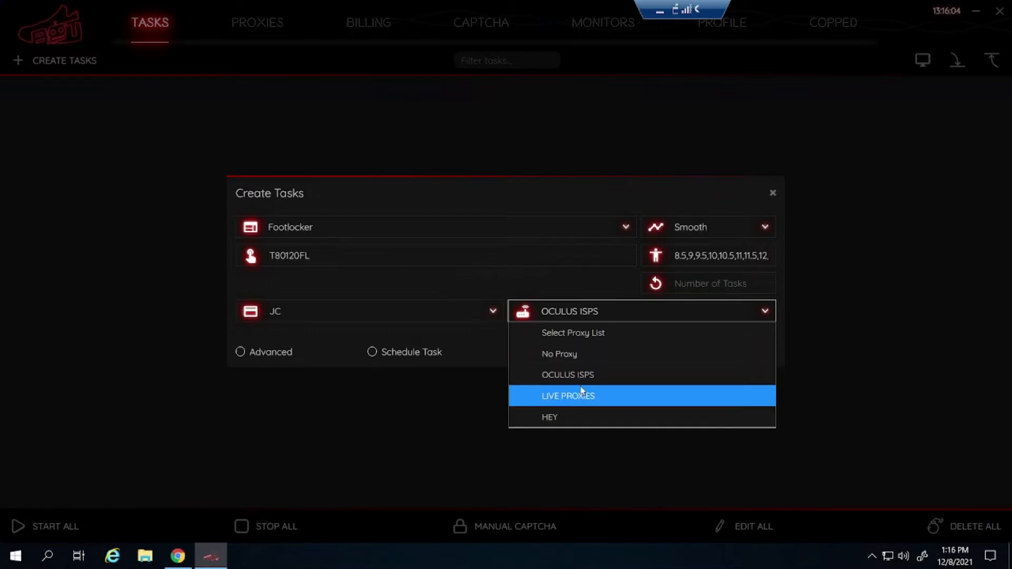
{"action": "left_click", "coordinate": [567, 396]}
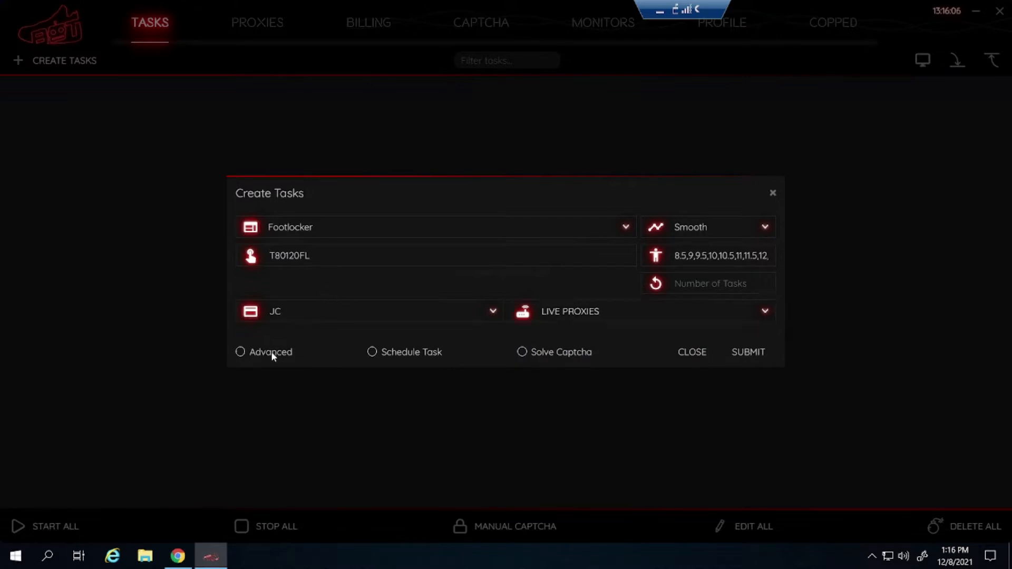
- Schedule the task for 06:50:00, submit it, and clear the old product code
{"action": "left_click", "coordinate": [239, 352]}
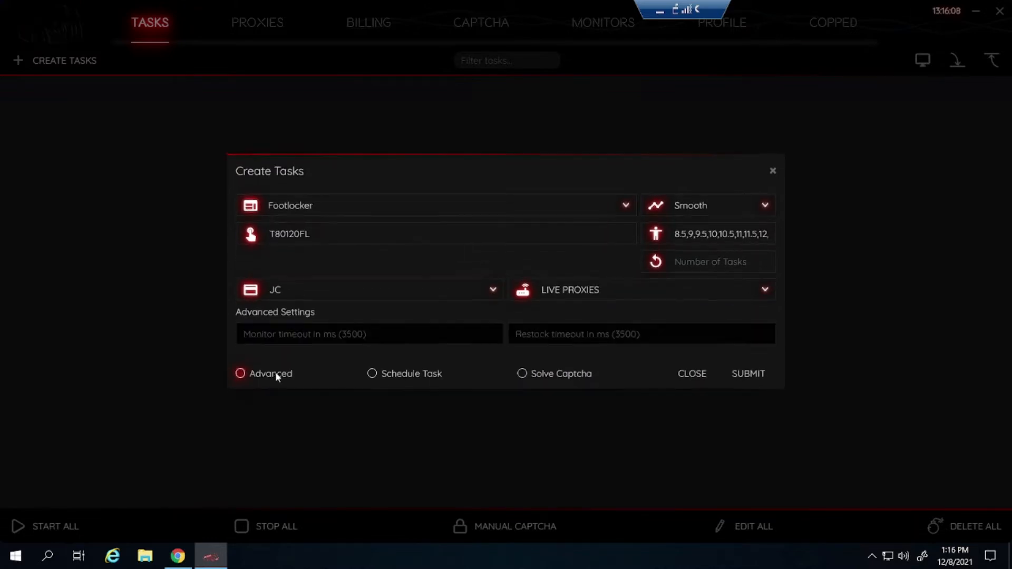
{"action": "left_click", "coordinate": [373, 374]}
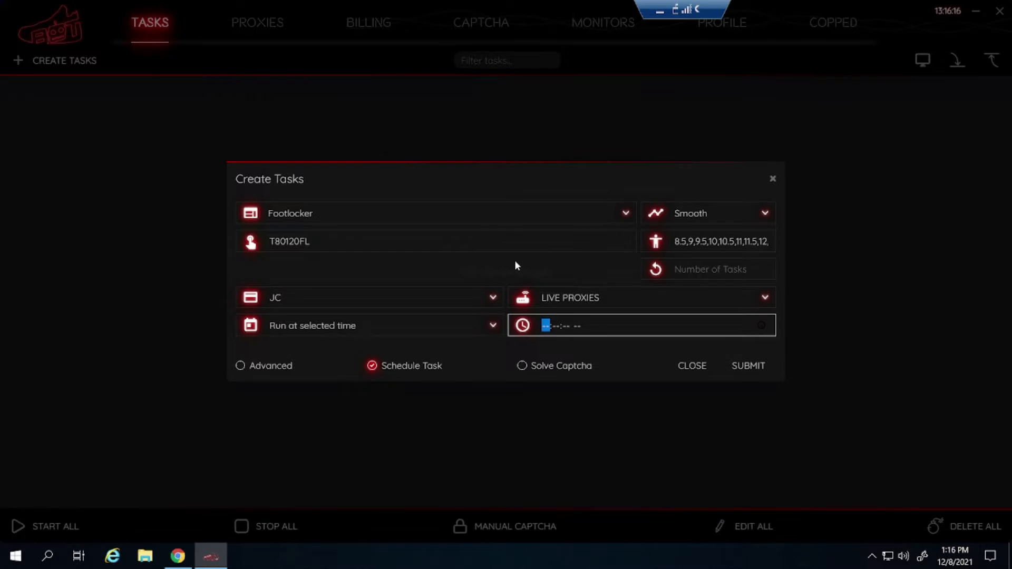
{"action": "type", "text": "06:50:00 AM"}
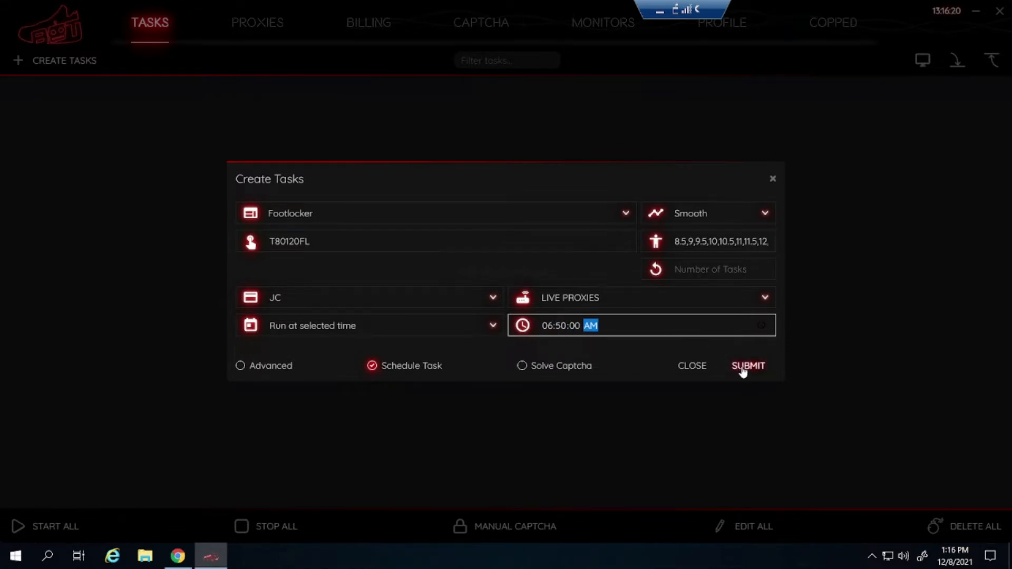
{"action": "left_click", "coordinate": [747, 366]}
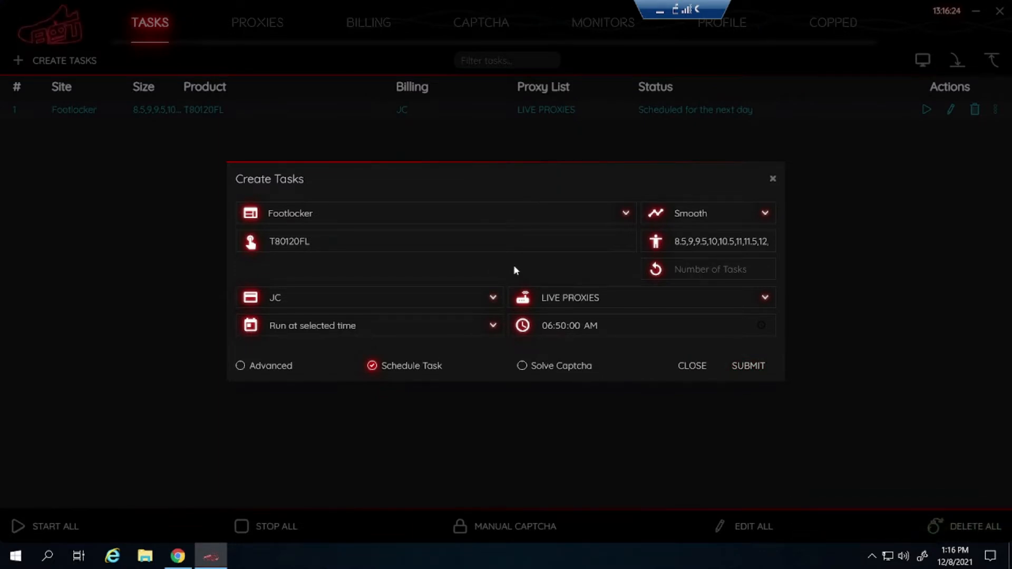
{"action": "mouse_move", "coordinate": [650, 40]}
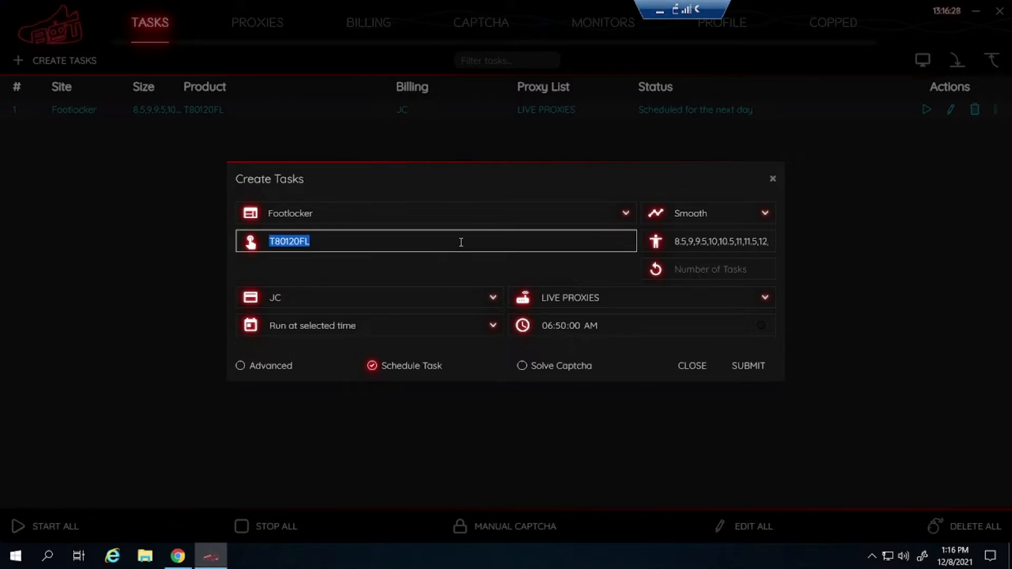
{"action": "key", "text": "Delete"}
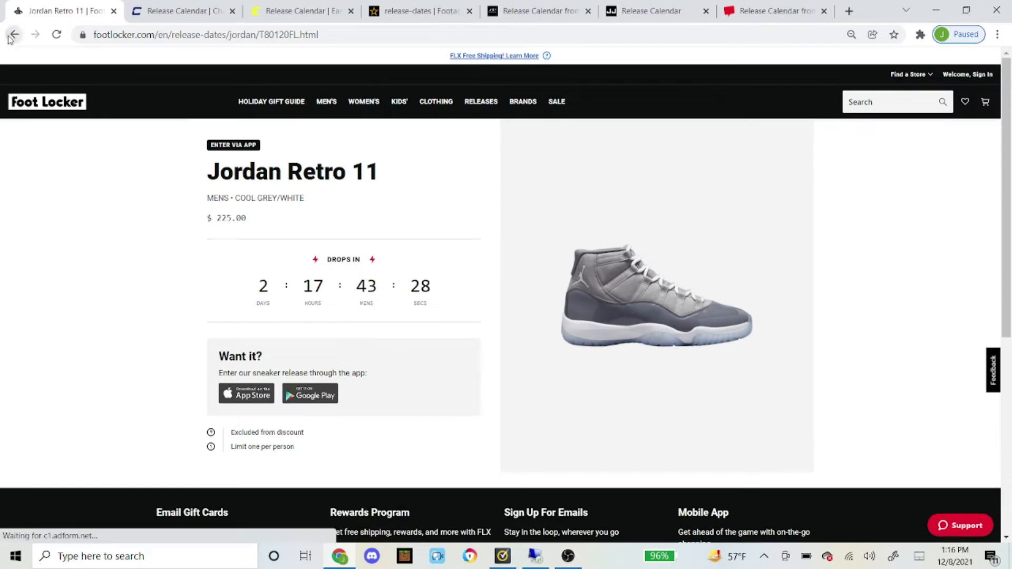
- Return to the release calendar and open the Grade School Jordan Retro 11 page (G8038005)
{"action": "left_click", "coordinate": [14, 35]}
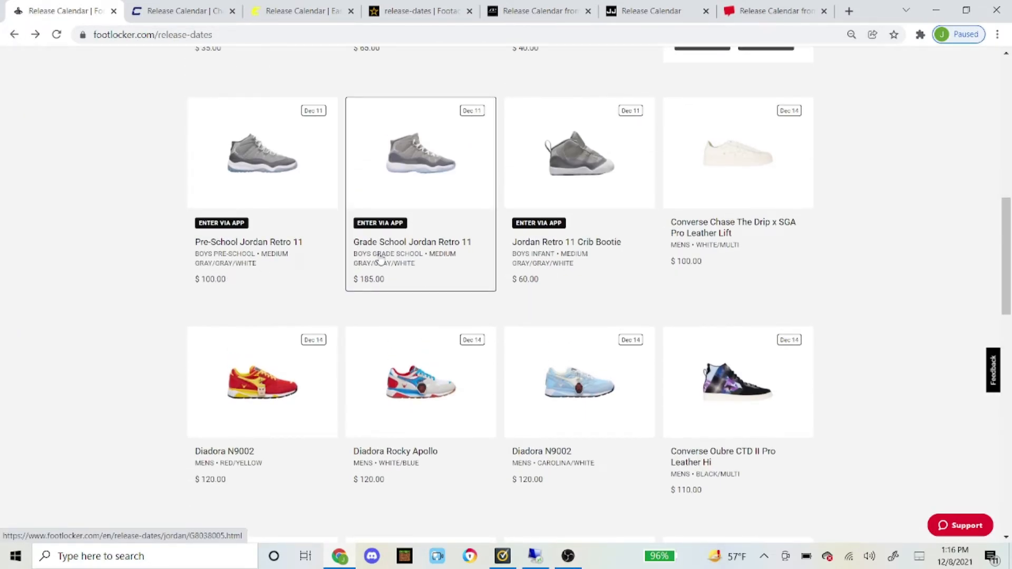
{"action": "left_click", "coordinate": [420, 153]}
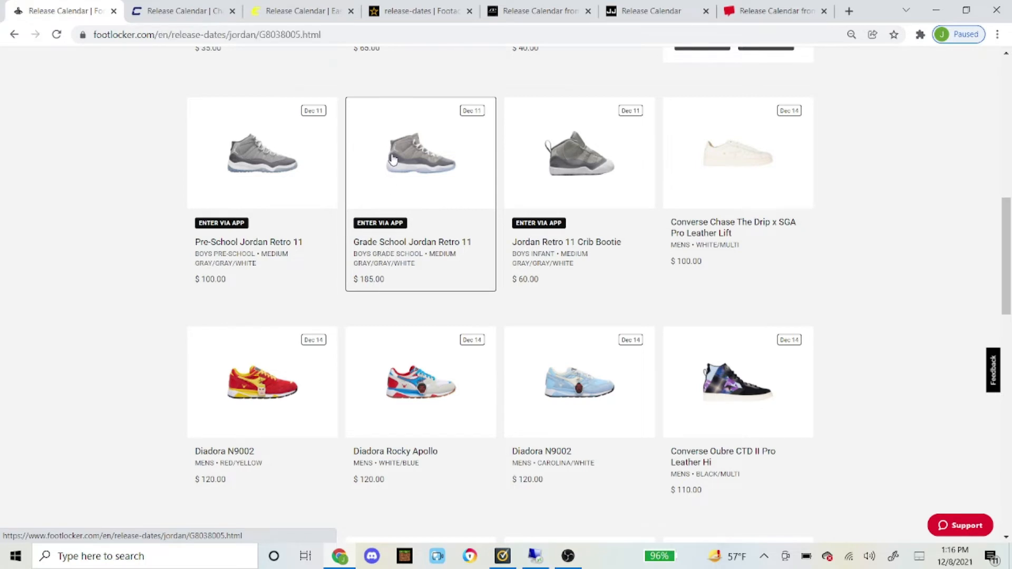
{"action": "left_click", "coordinate": [421, 153]}
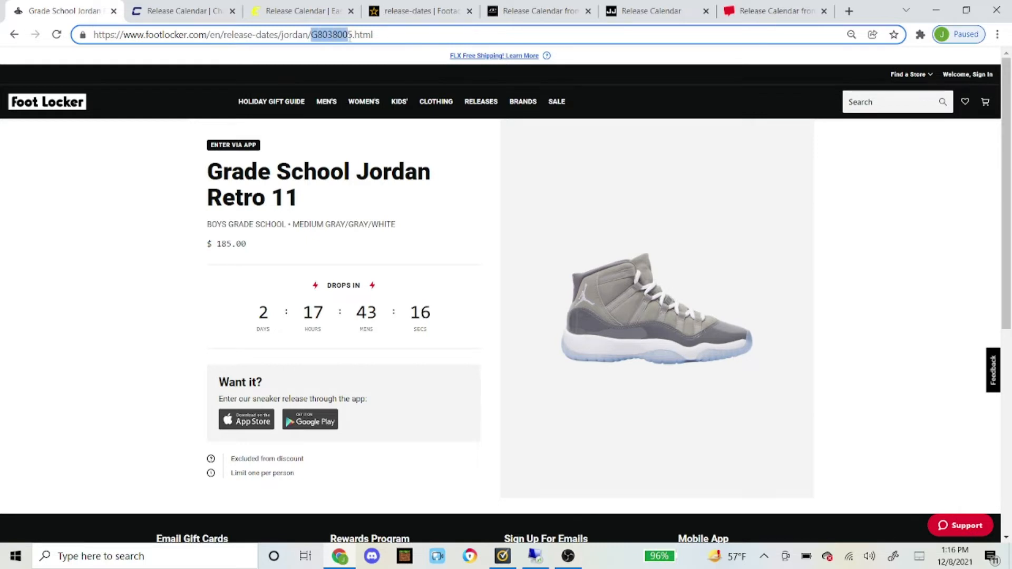
{"action": "mouse_move", "coordinate": [353, 147]}
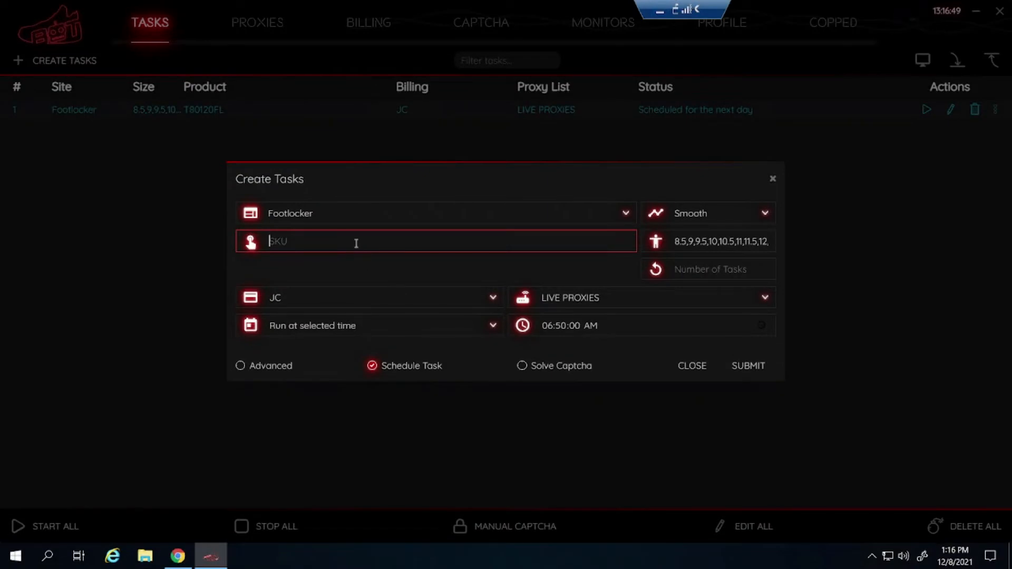
- Enter product code G8038005 and replace the sizes with 5,5,5,6,6.5,7
{"action": "type", "text": "G8038005"}
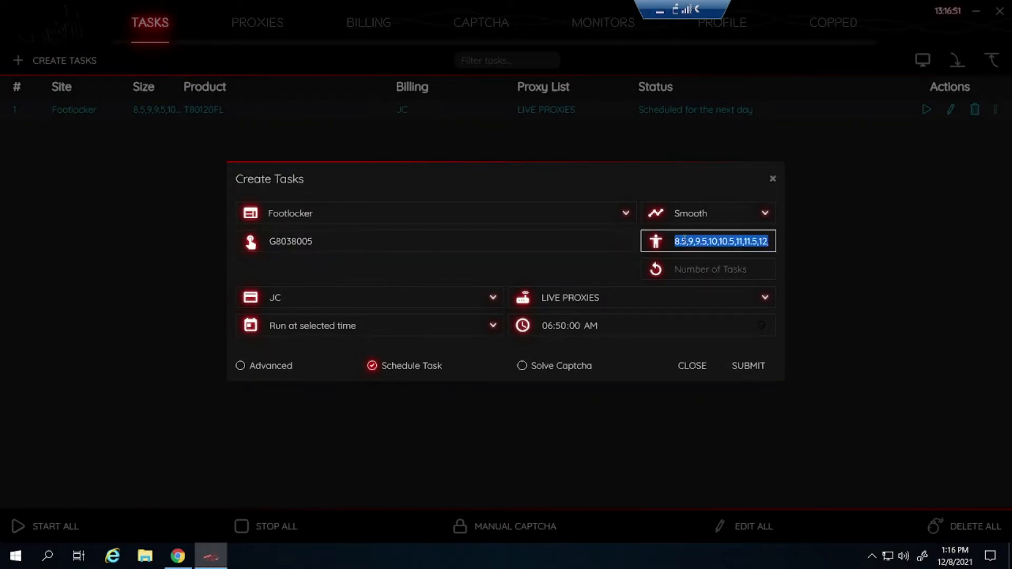
{"action": "key", "text": "Delete"}
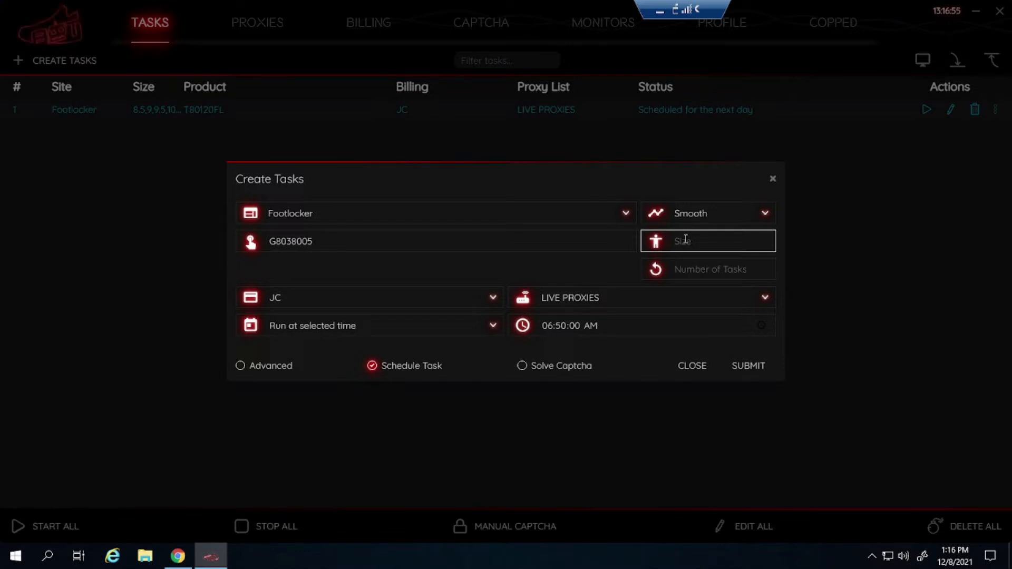
{"action": "type", "text": "5"}
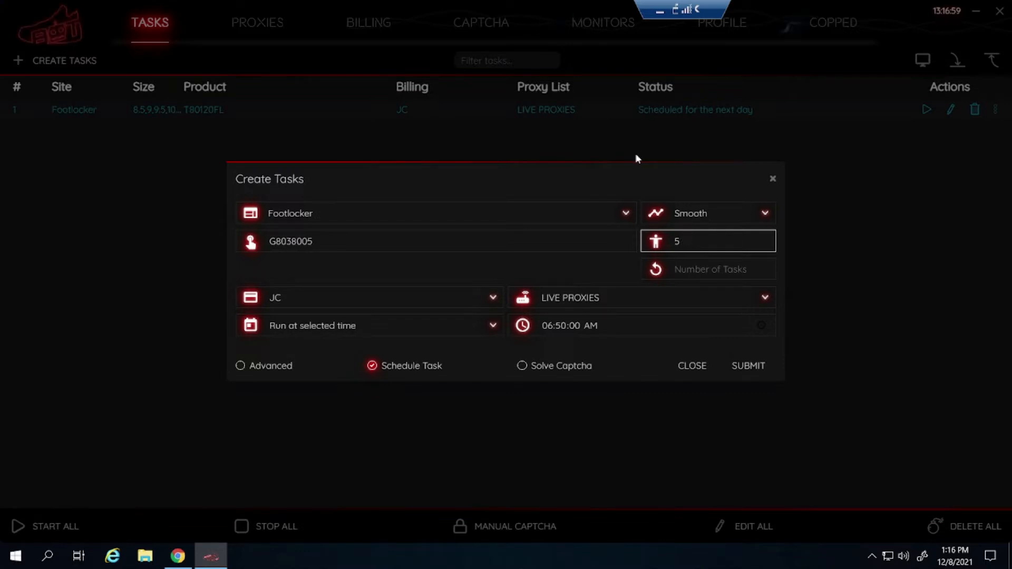
{"action": "type", "text": ",5,5"}
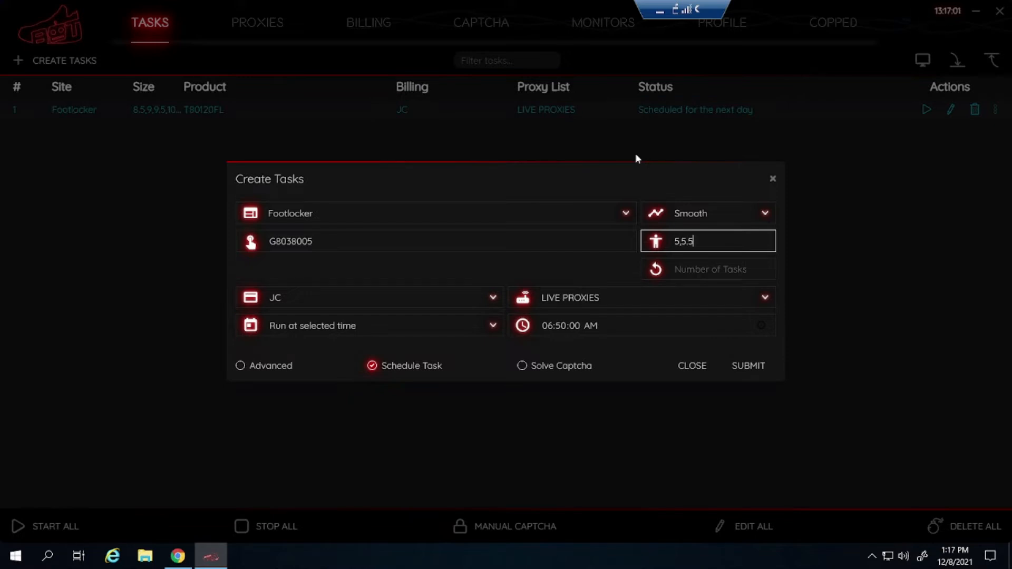
{"action": "type", "text": ",6,6.5,7"}
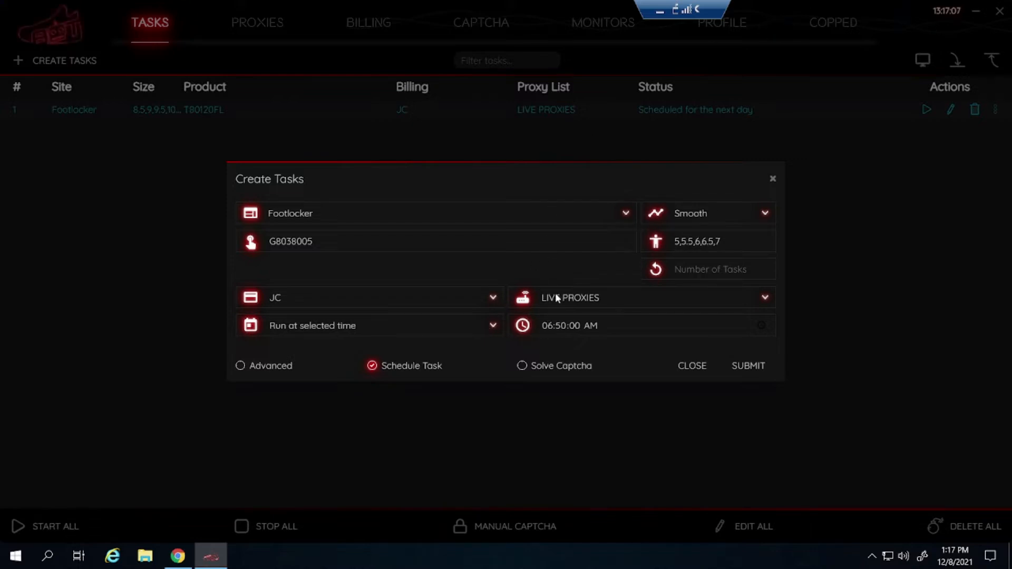
- Switch the proxy list to OCULUS ISPS and submit the Footlocker task
{"action": "left_click", "coordinate": [641, 298]}
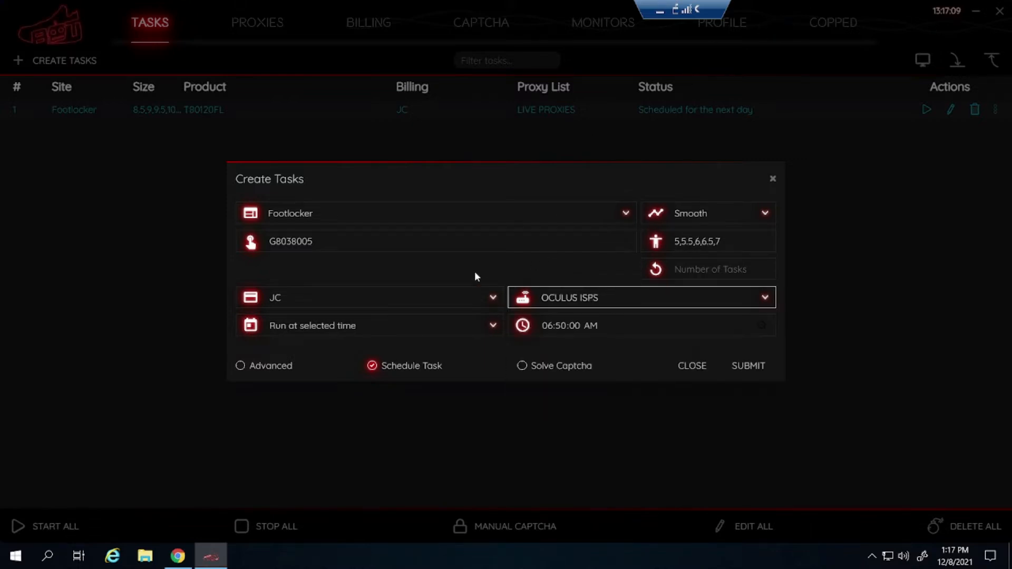
{"action": "mouse_move", "coordinate": [440, 187]}
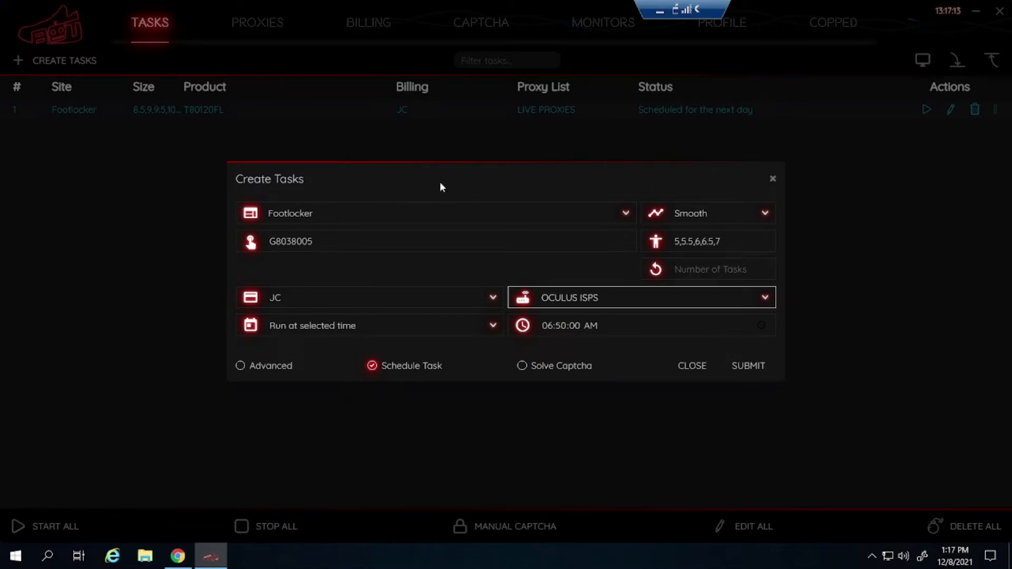
{"action": "left_click", "coordinate": [749, 366]}
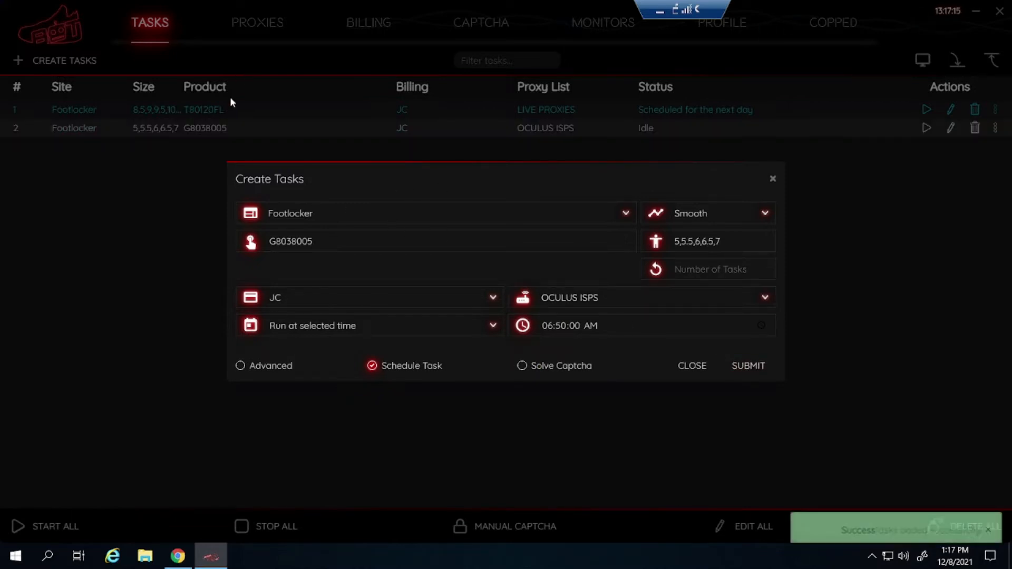
{"action": "left_click", "coordinate": [748, 365]}
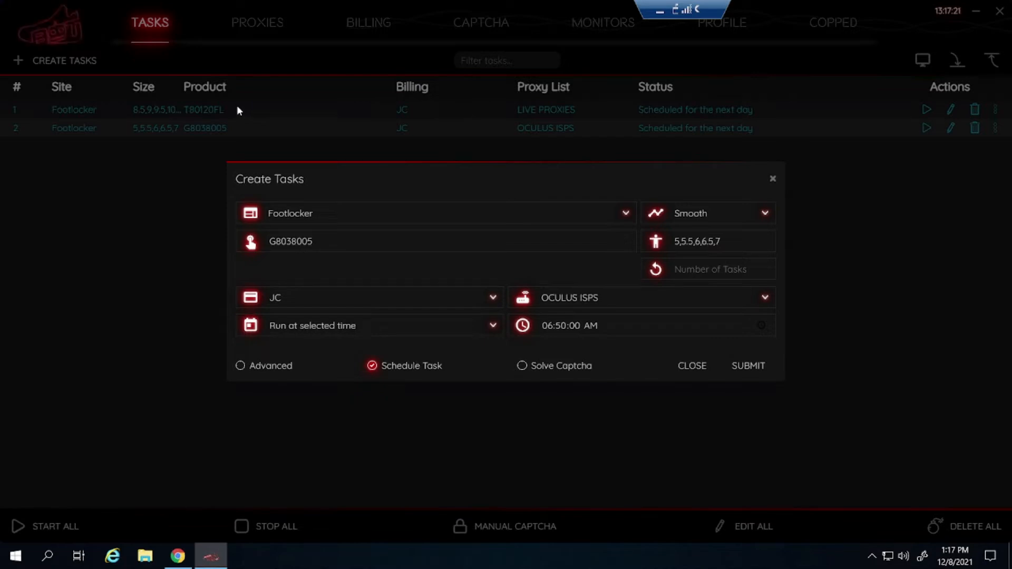
{"action": "left_click", "coordinate": [435, 213]}
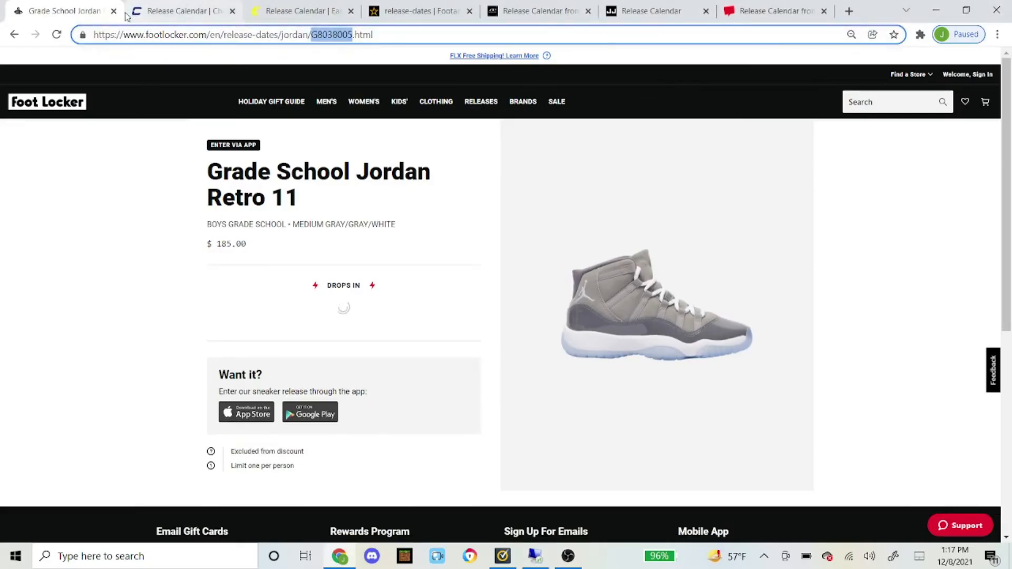
- Close the Foot Locker tab and open the men's Jordan Retro 11 on the Champs calendar
{"action": "left_click", "coordinate": [64, 11]}
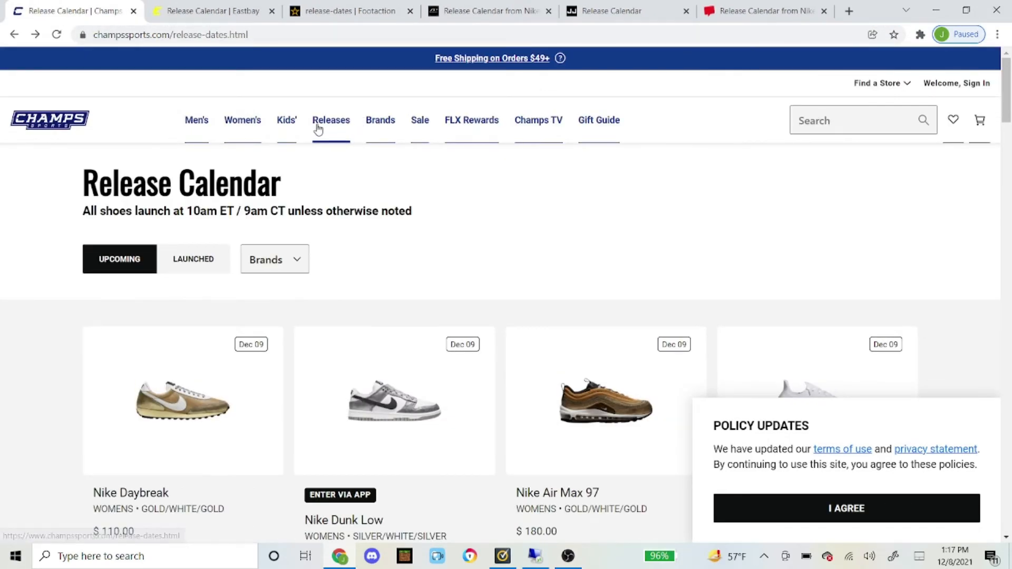
{"action": "scroll", "scroll_direction": "down", "scroll_amount": 3}
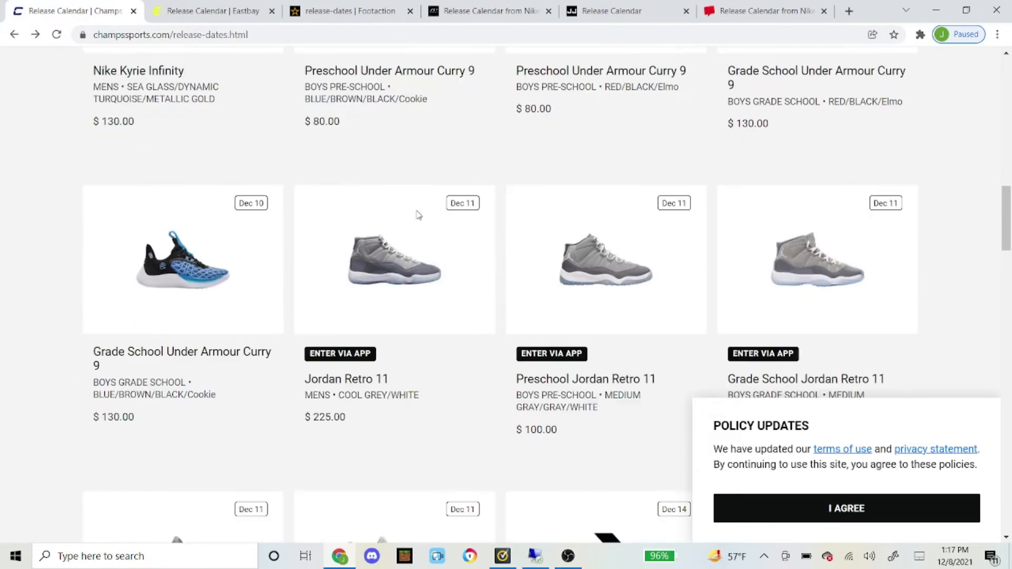
{"action": "left_click", "coordinate": [394, 260]}
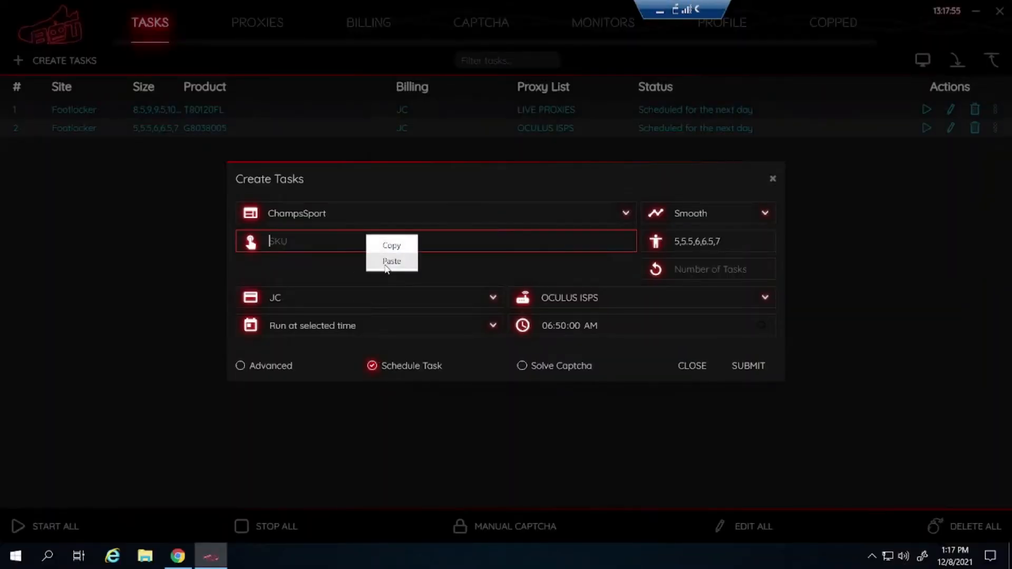
- Paste product code T80120CH and submit the ChampsSport task with random sizes
{"action": "left_click", "coordinate": [391, 261]}
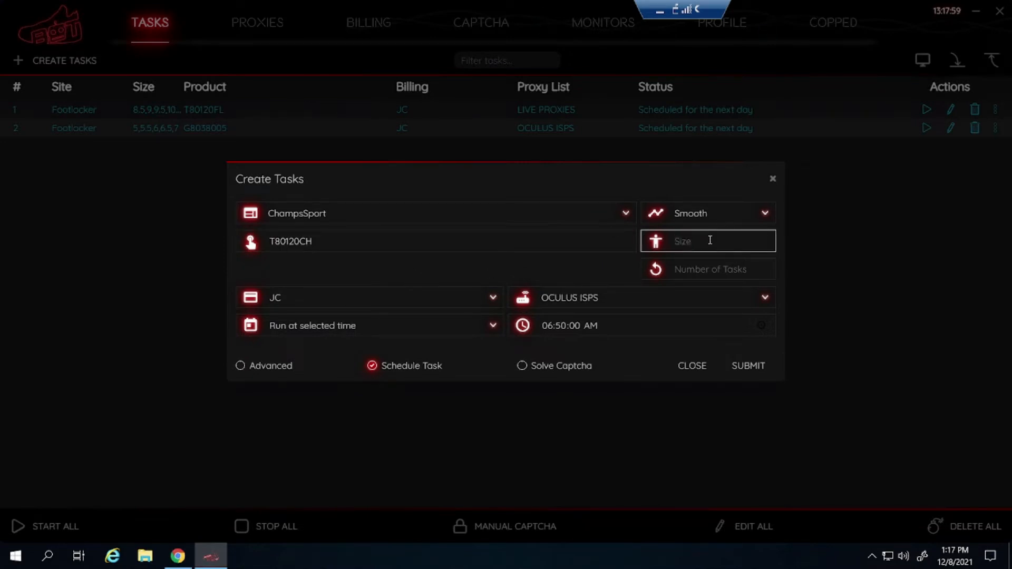
{"action": "left_click", "coordinate": [749, 366]}
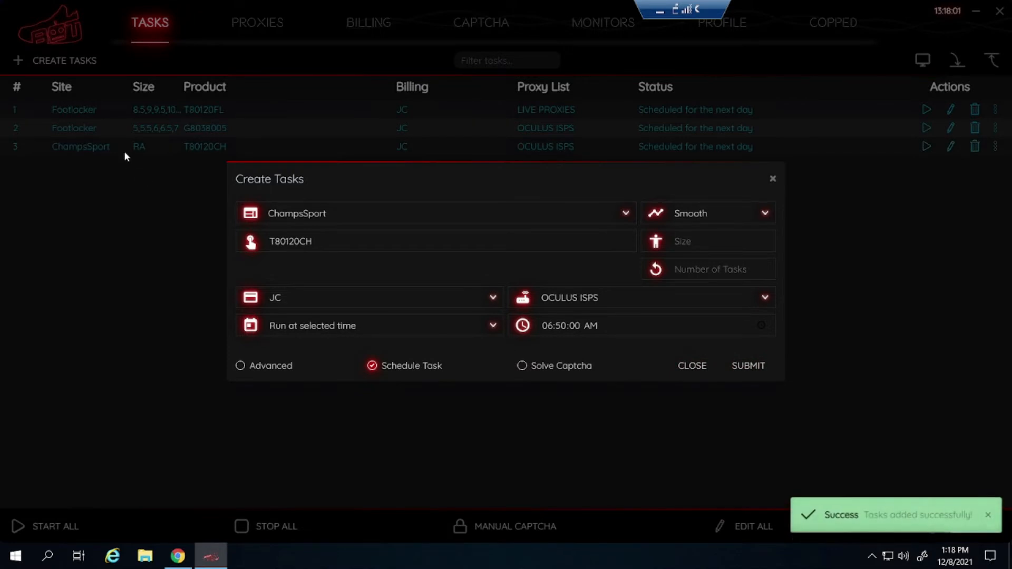
{"action": "mouse_move", "coordinate": [137, 158]}
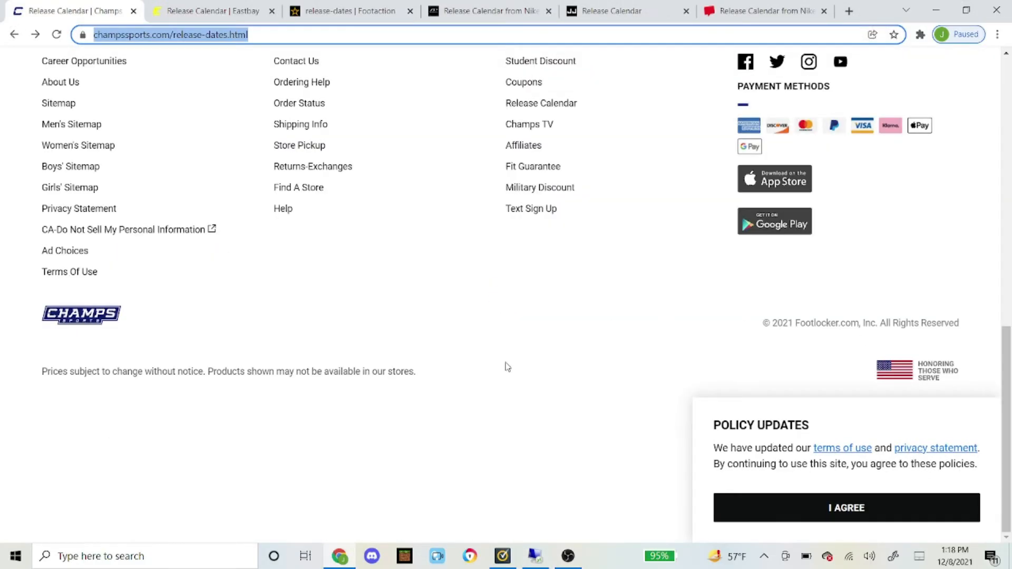
{"action": "scroll", "scroll_direction": "up", "scroll_amount": 3}
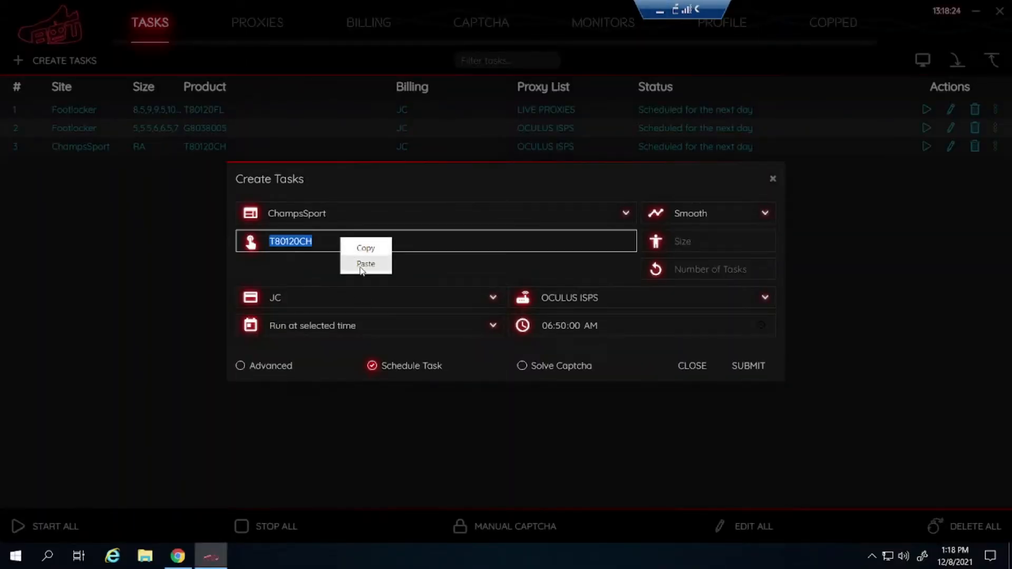
- Submit a ChampsSport task for G8038005, then switch the form's site to Eastbay
{"action": "left_click", "coordinate": [365, 264]}
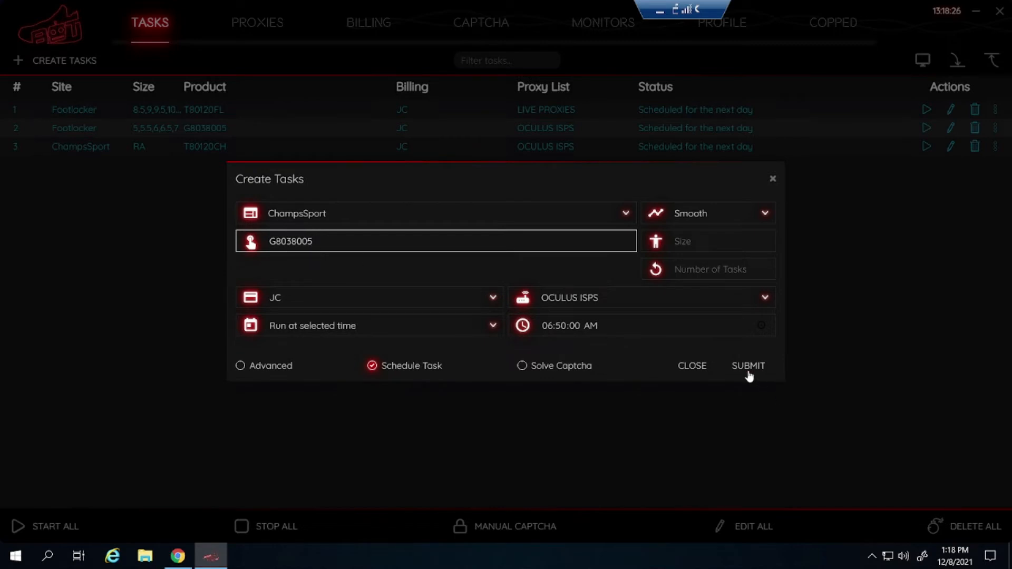
{"action": "left_click", "coordinate": [748, 365]}
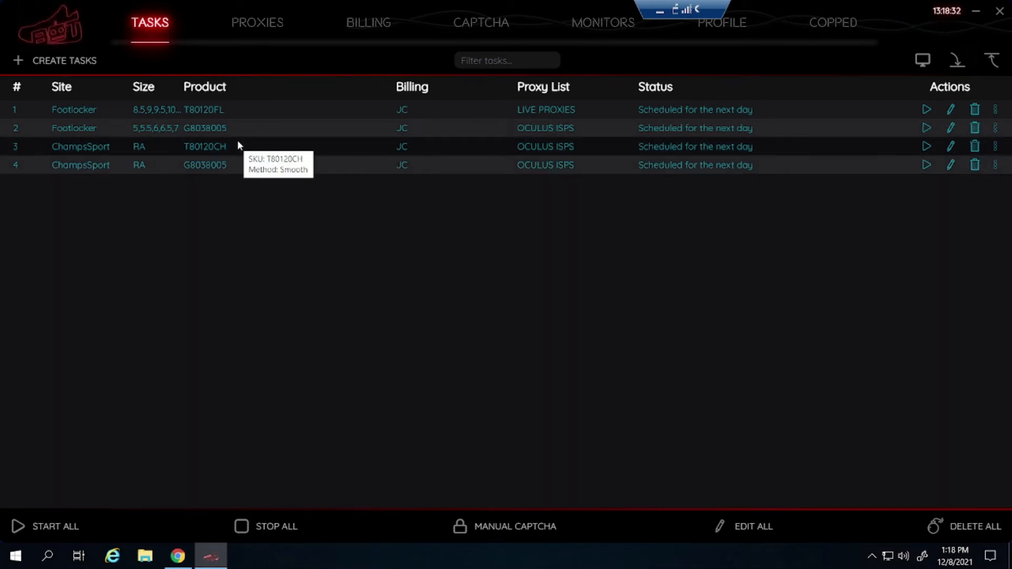
{"action": "mouse_move", "coordinate": [877, 563]}
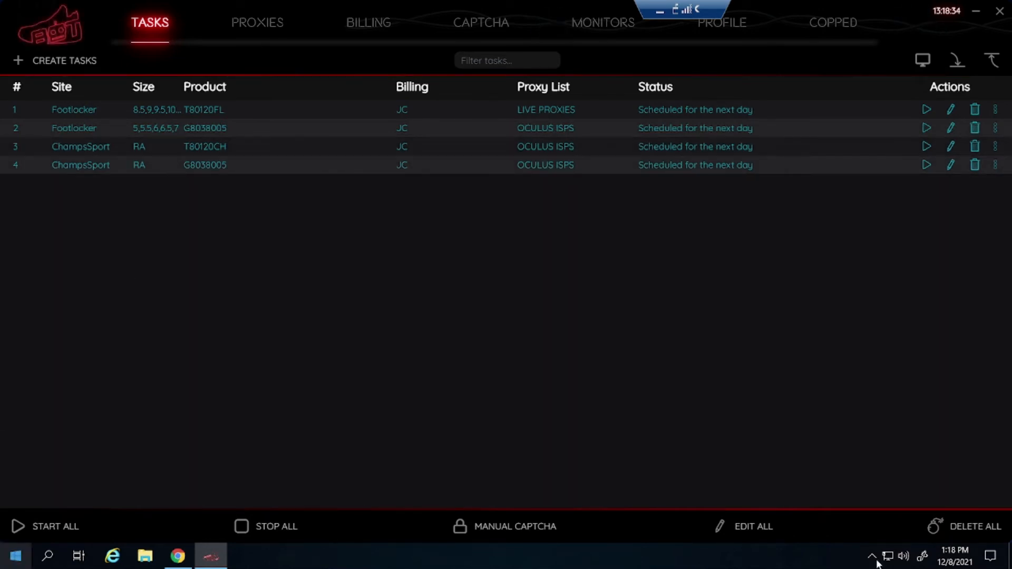
{"action": "mouse_move", "coordinate": [66, 60]}
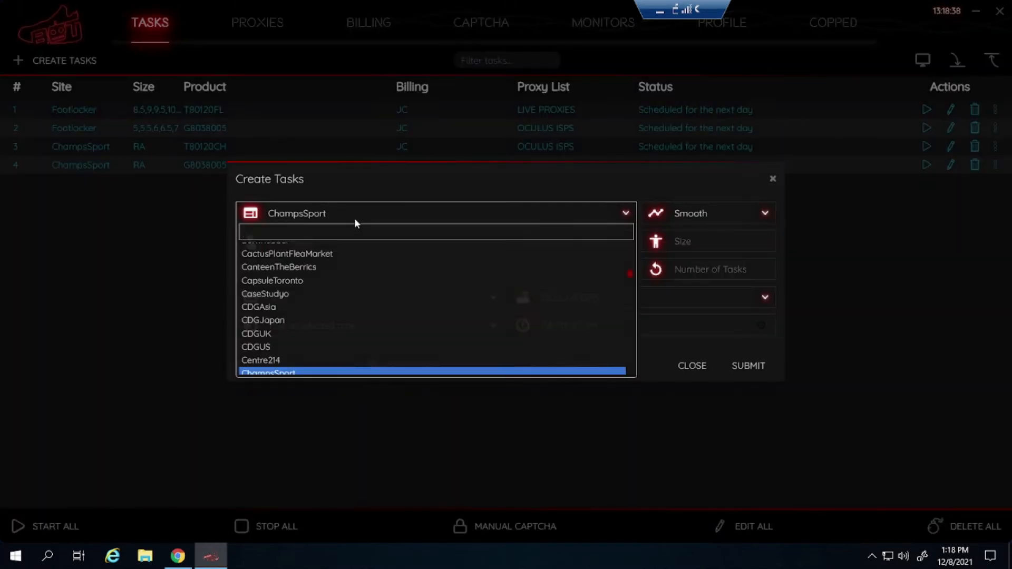
{"action": "left_click", "coordinate": [284, 213]}
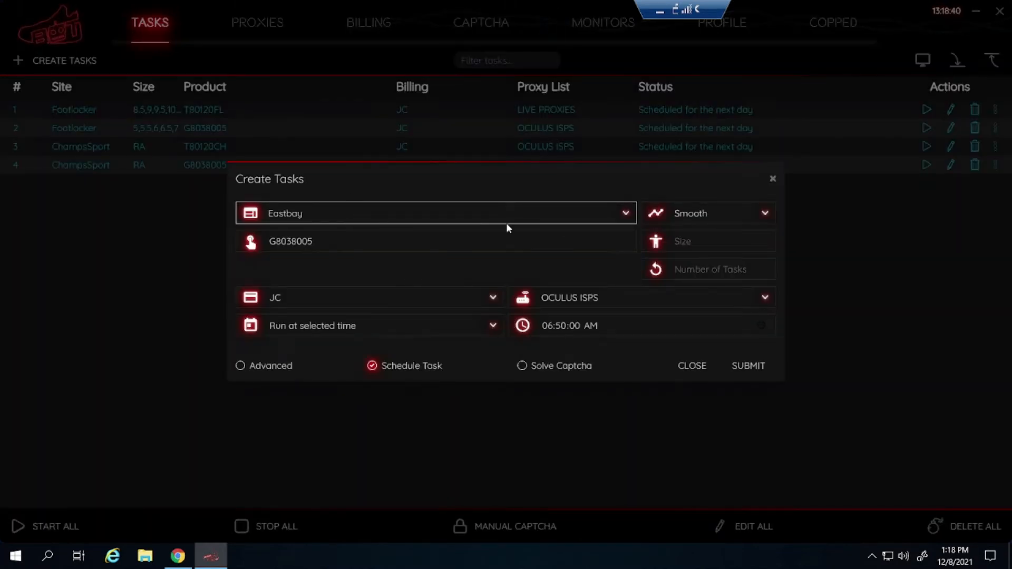
{"action": "left_click", "coordinate": [436, 241]}
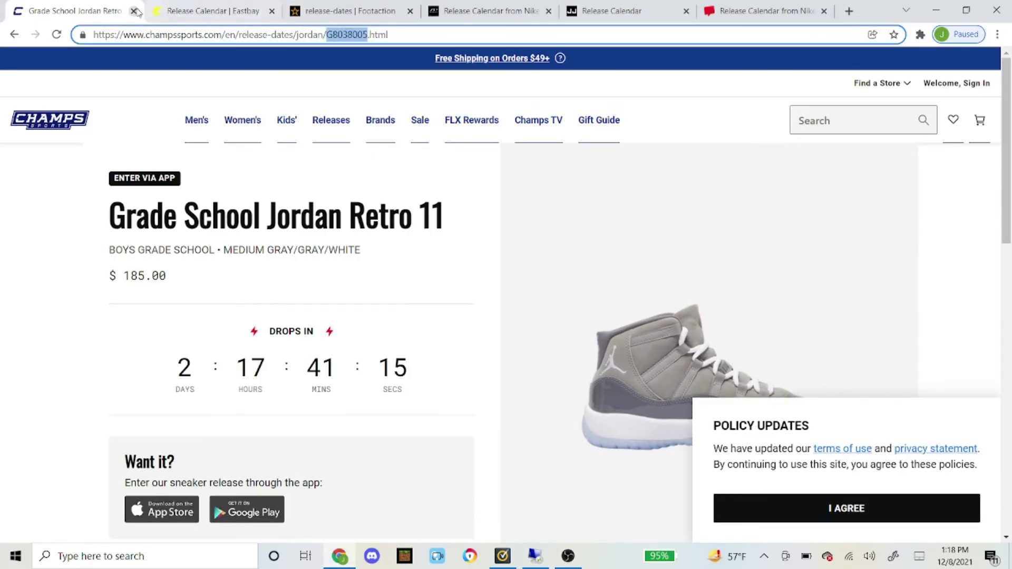
- Close the Champs tab, open Eastbay's men's Jordan Retro 11 page, and copy code T8012005
{"action": "left_click", "coordinate": [135, 11]}
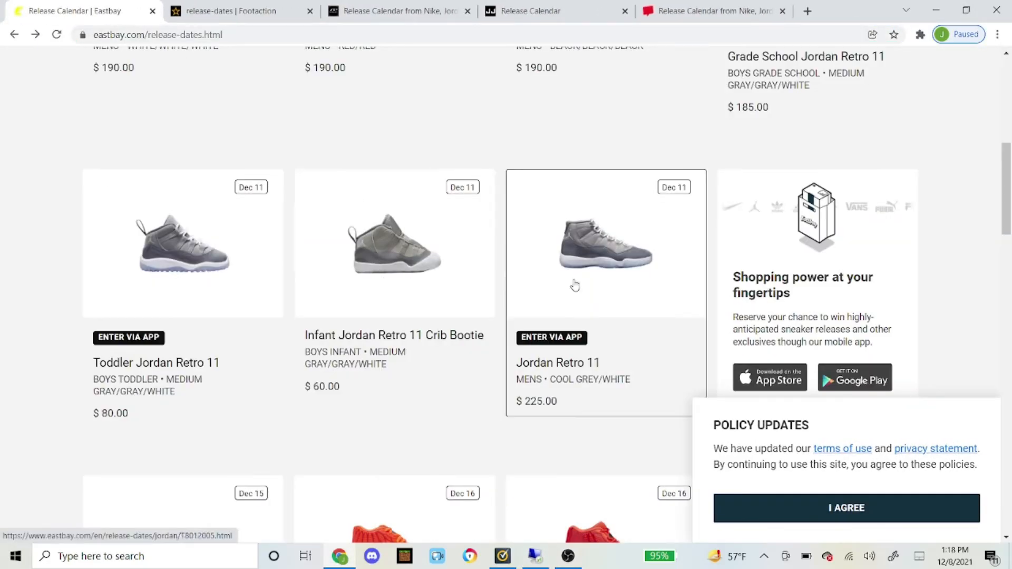
{"action": "left_click", "coordinate": [606, 244]}
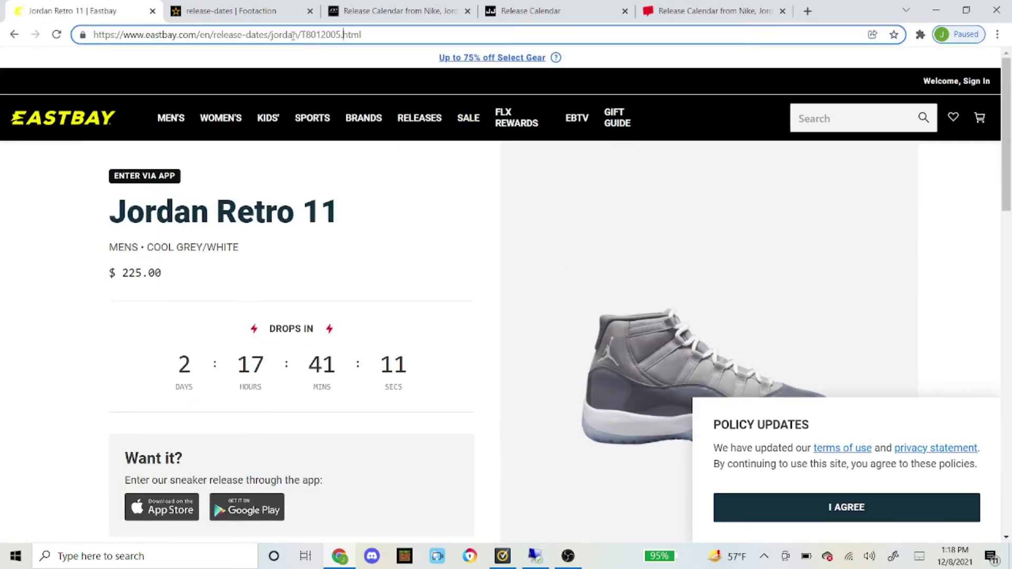
{"action": "double_click", "coordinate": [316, 35]}
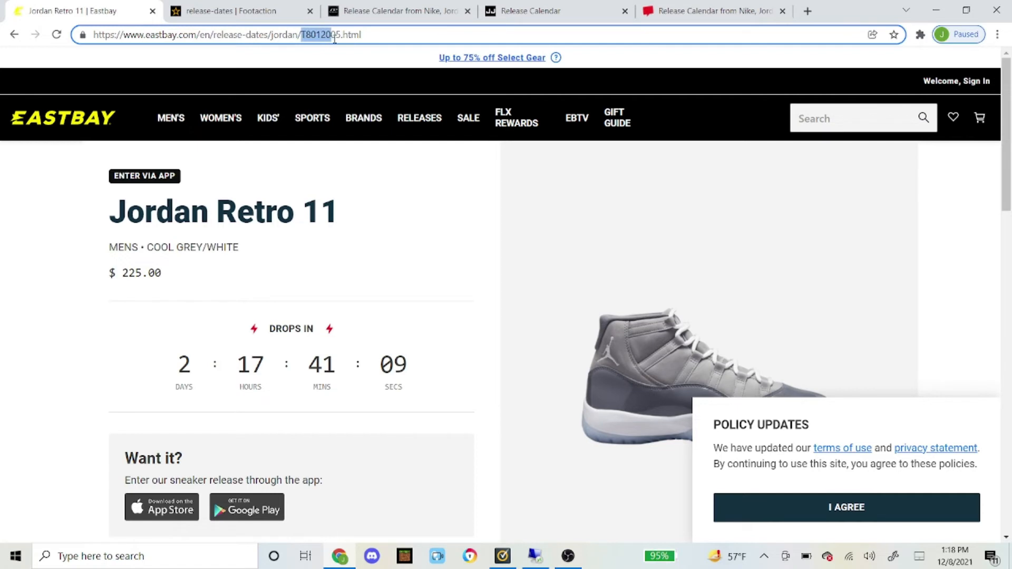
{"action": "right_click", "coordinate": [329, 35]}
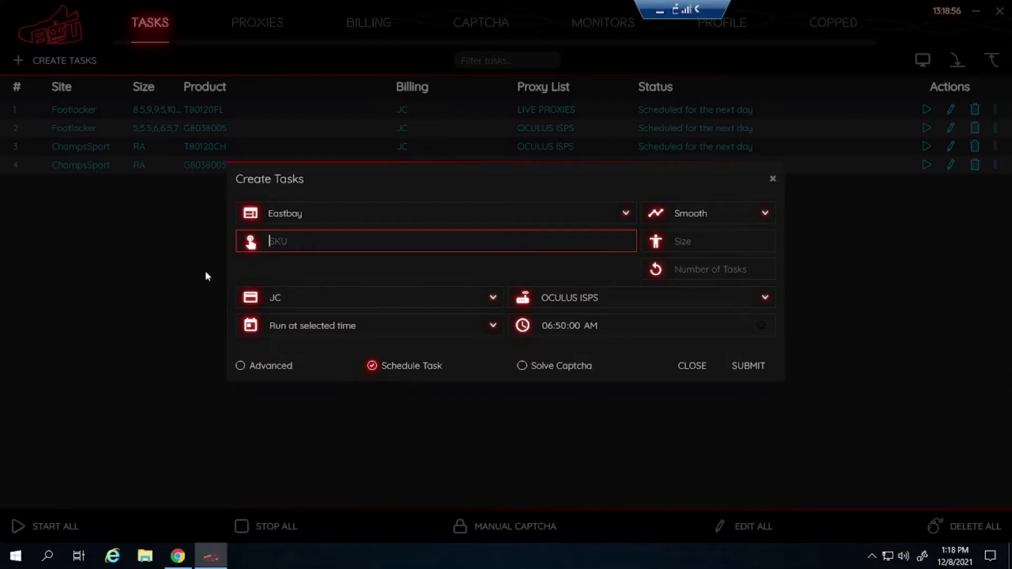
{"action": "mouse_move", "coordinate": [316, 273]}
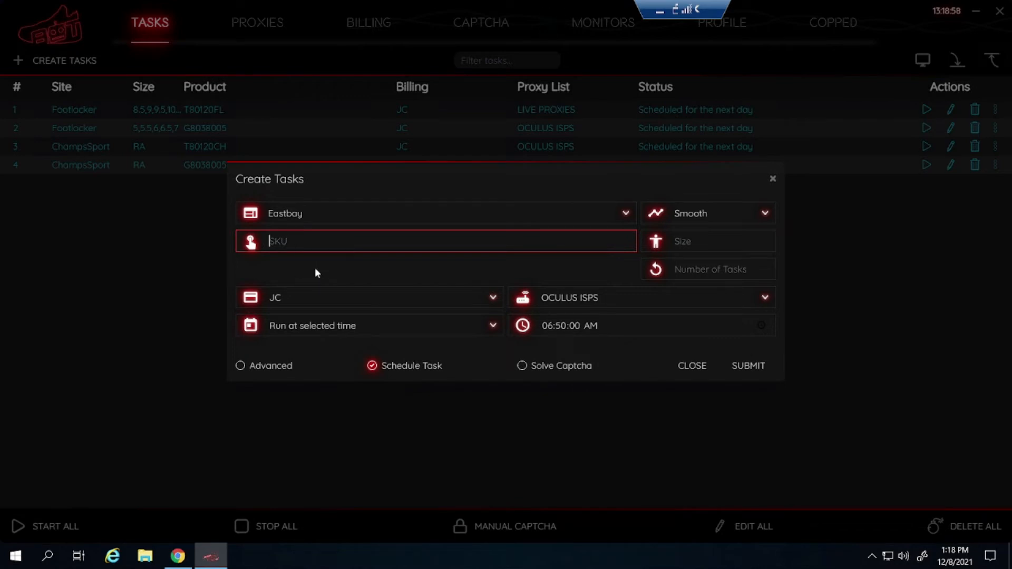
- Add an Eastbay task for SKU T8012005 using the HEY proxy list
{"action": "type", "text": "T8012005"}
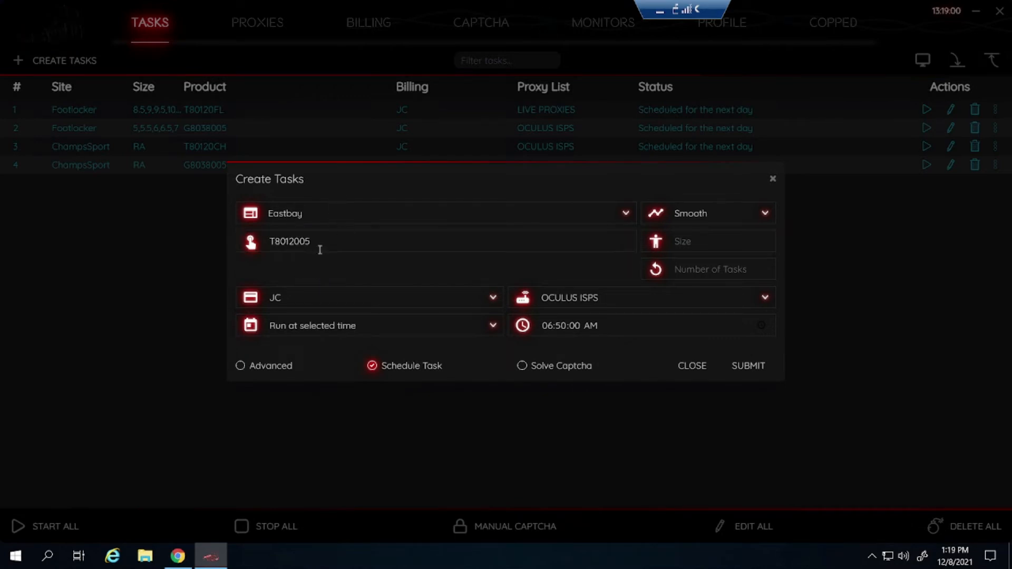
{"action": "mouse_move", "coordinate": [496, 261]}
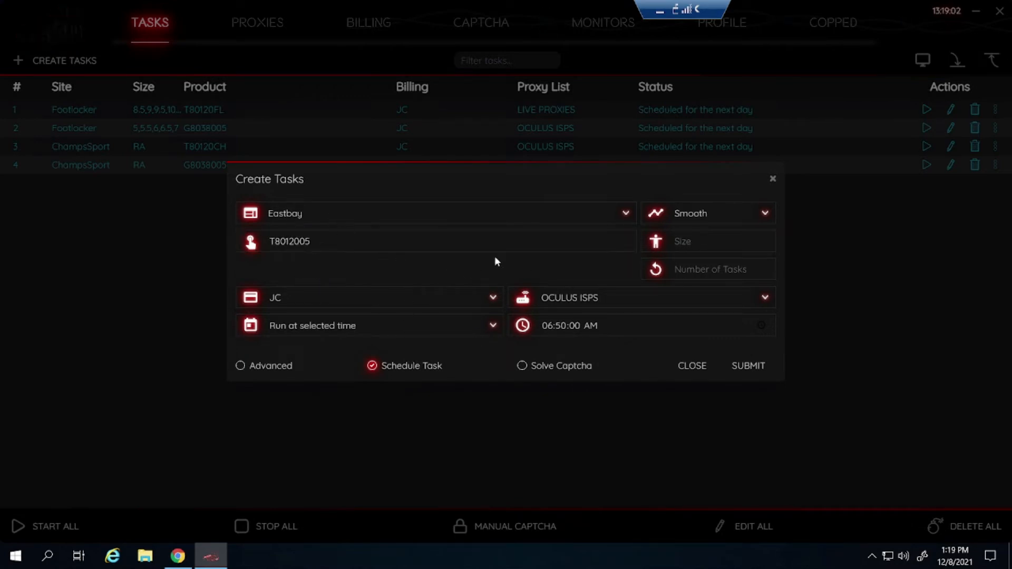
{"action": "left_click", "coordinate": [642, 298]}
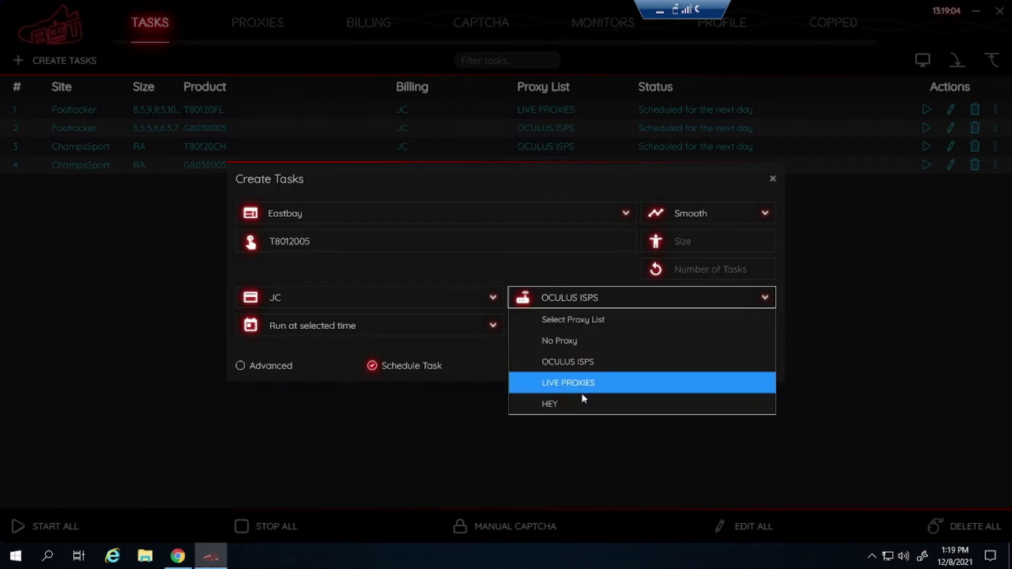
{"action": "left_click", "coordinate": [550, 403]}
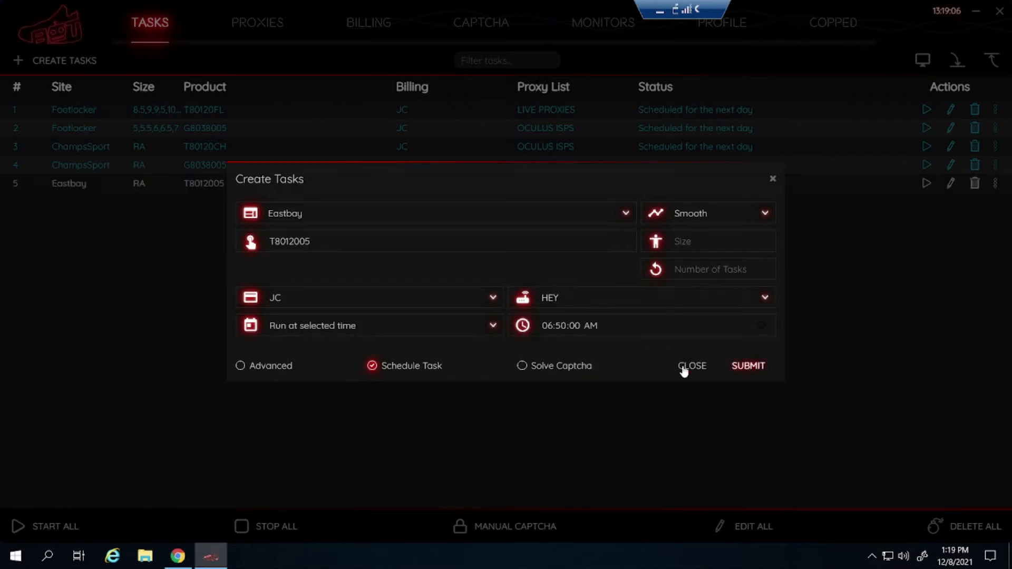
{"action": "left_click", "coordinate": [748, 365]}
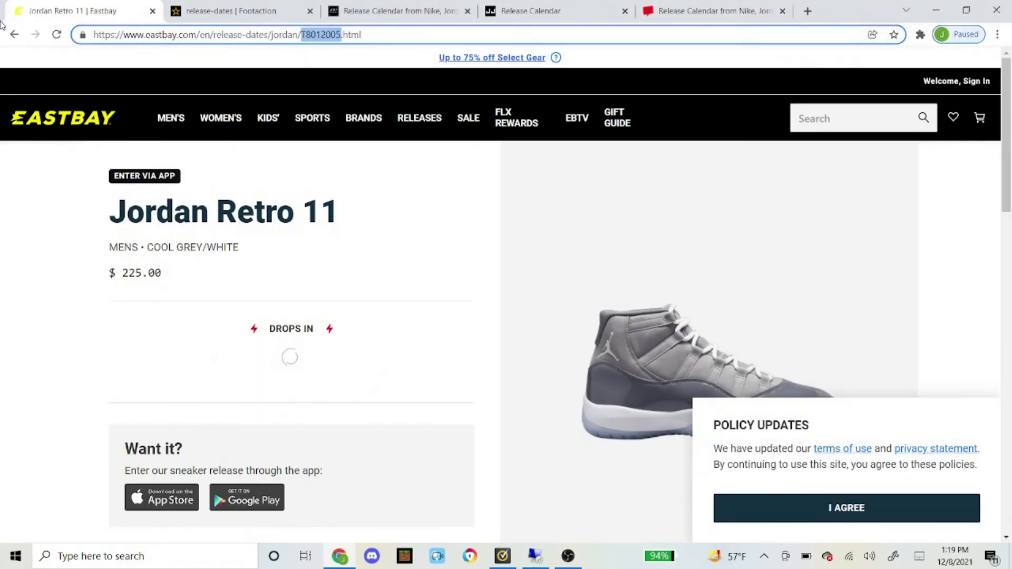
- Return to Eastbay's release calendar
{"action": "left_click", "coordinate": [14, 35]}
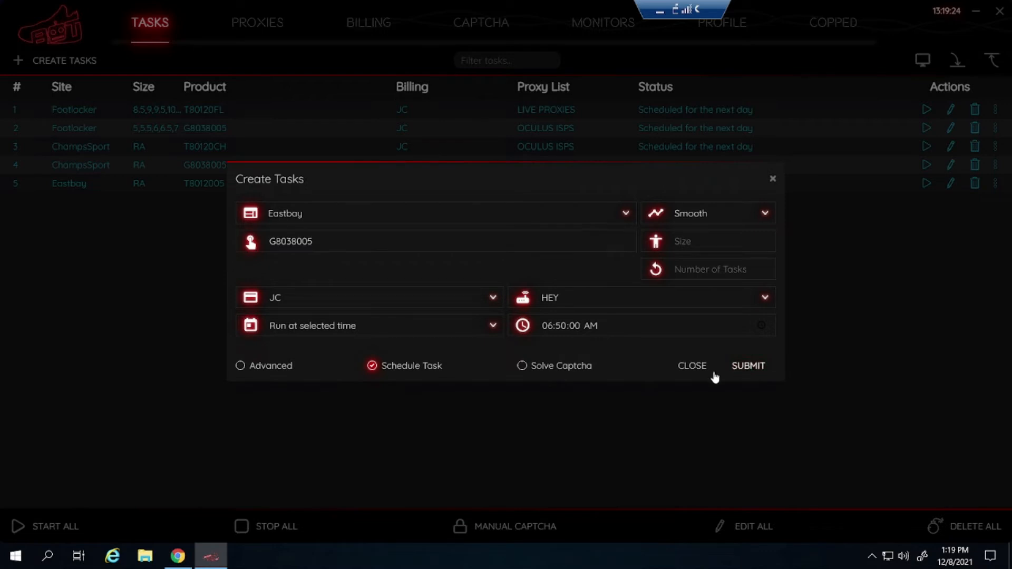
- Submit the Eastbay G8038005 task and set the next task's site to Footaction
{"action": "left_click", "coordinate": [748, 365]}
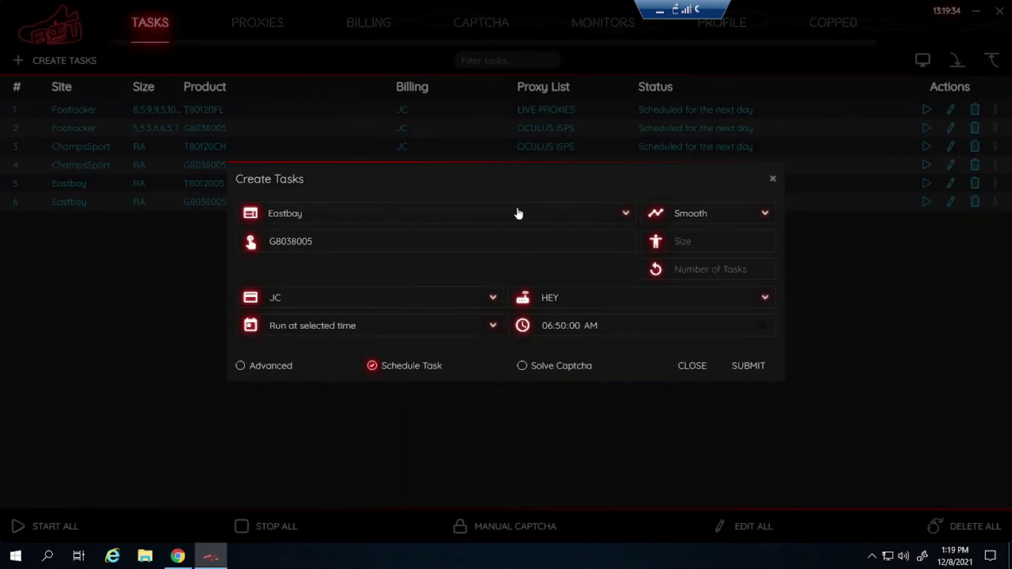
{"action": "type", "text": "footac"}
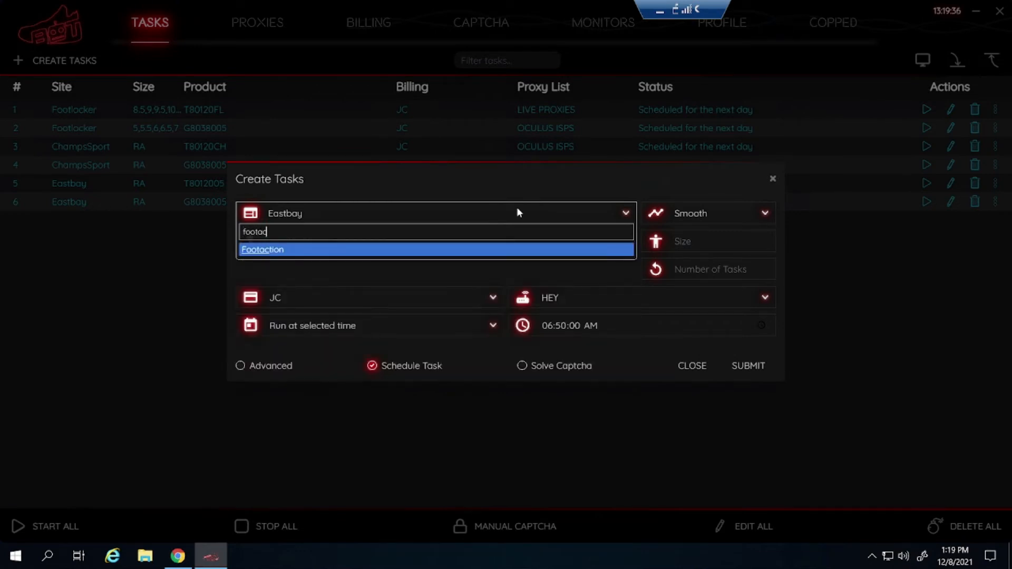
{"action": "left_click", "coordinate": [263, 250]}
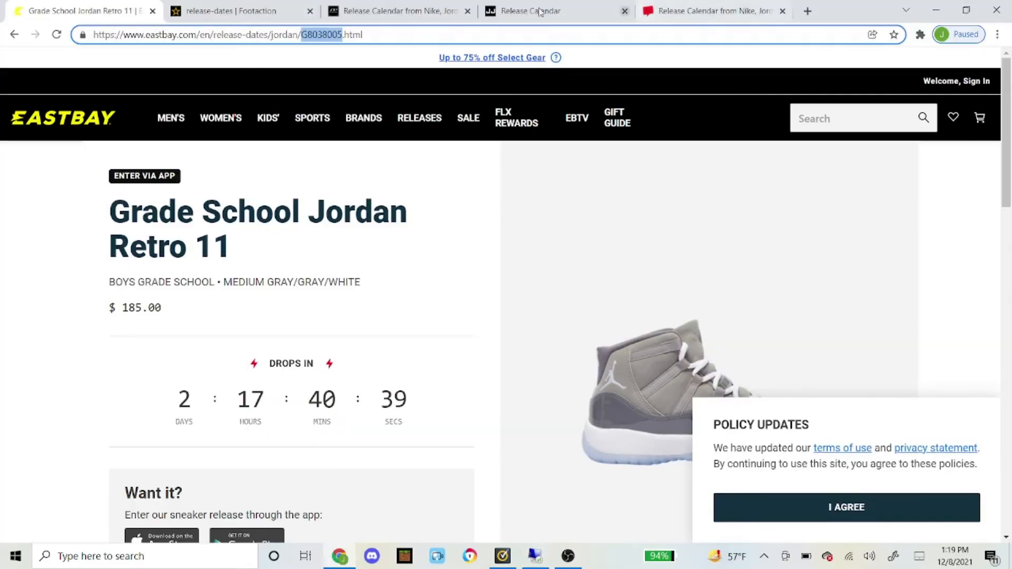
- Open the men's Jordan Retro 11 release from Footaction's release calendar
{"action": "left_click", "coordinate": [239, 11]}
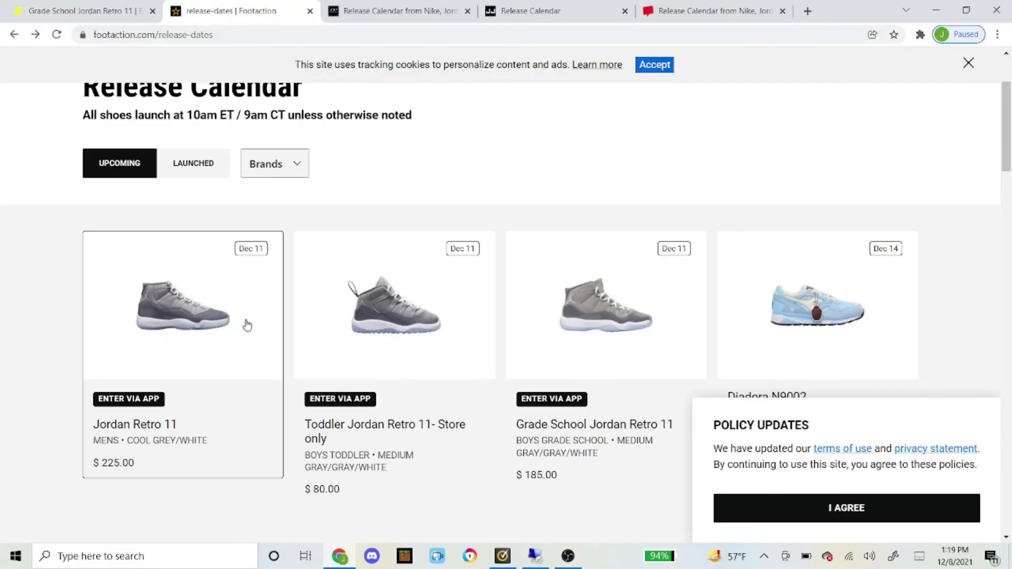
{"action": "left_click", "coordinate": [183, 306]}
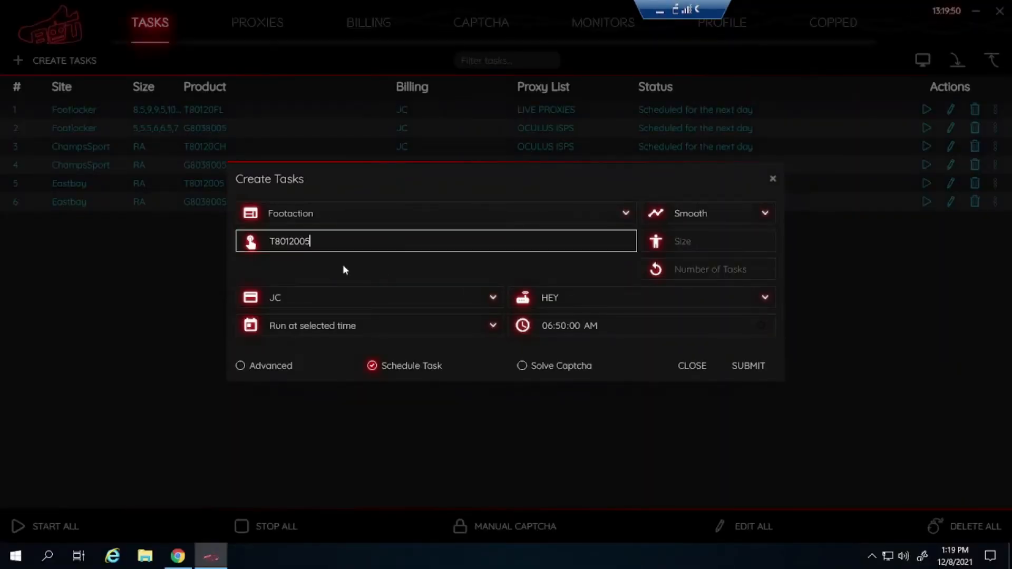
- Submit the Footaction task for T8012005
{"action": "left_click", "coordinate": [748, 365]}
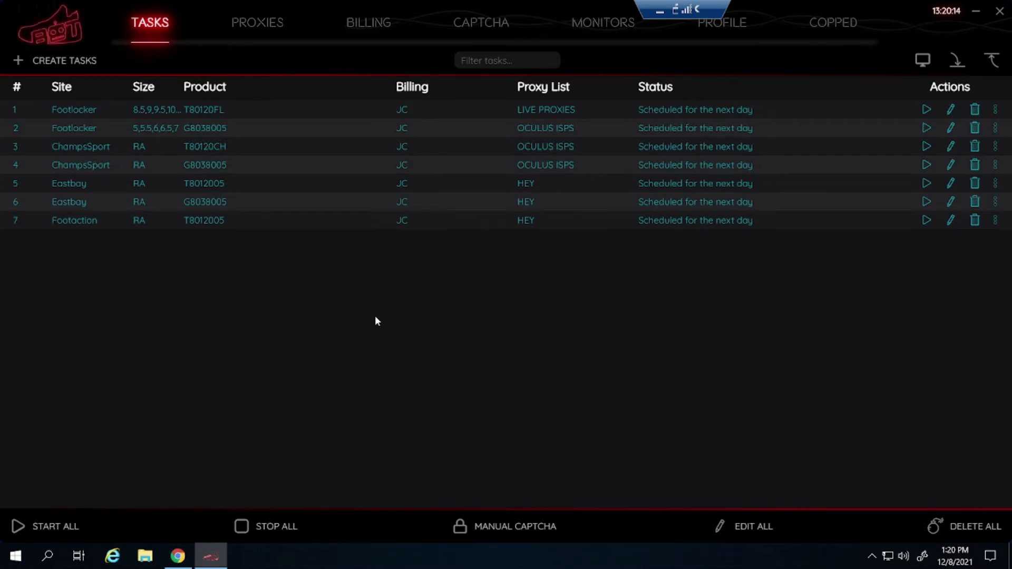
- Create a new task targeting ShoePalace in Cyborg3.0 mode
{"action": "left_click", "coordinate": [64, 60]}
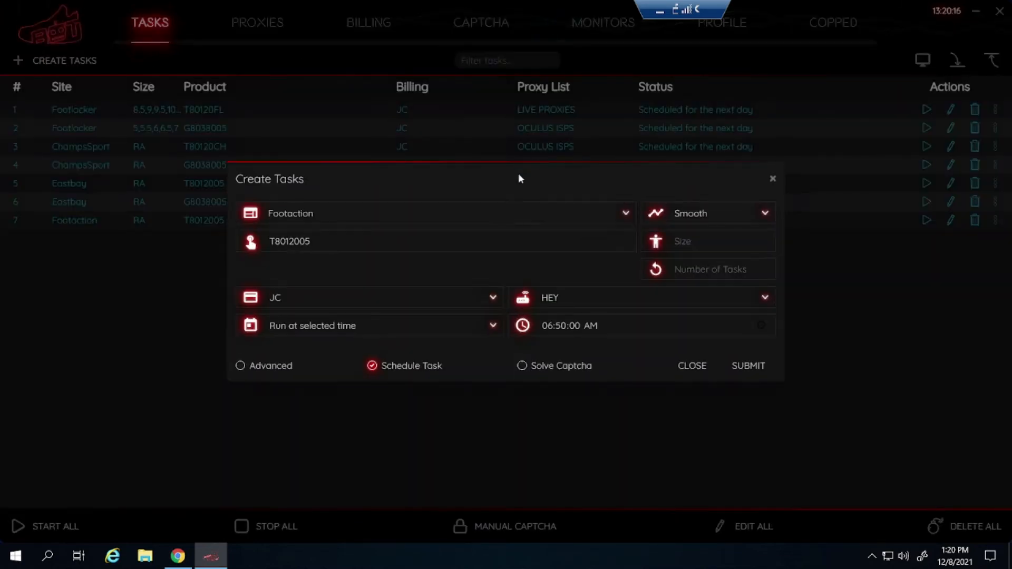
{"action": "type", "text": "shoepo"}
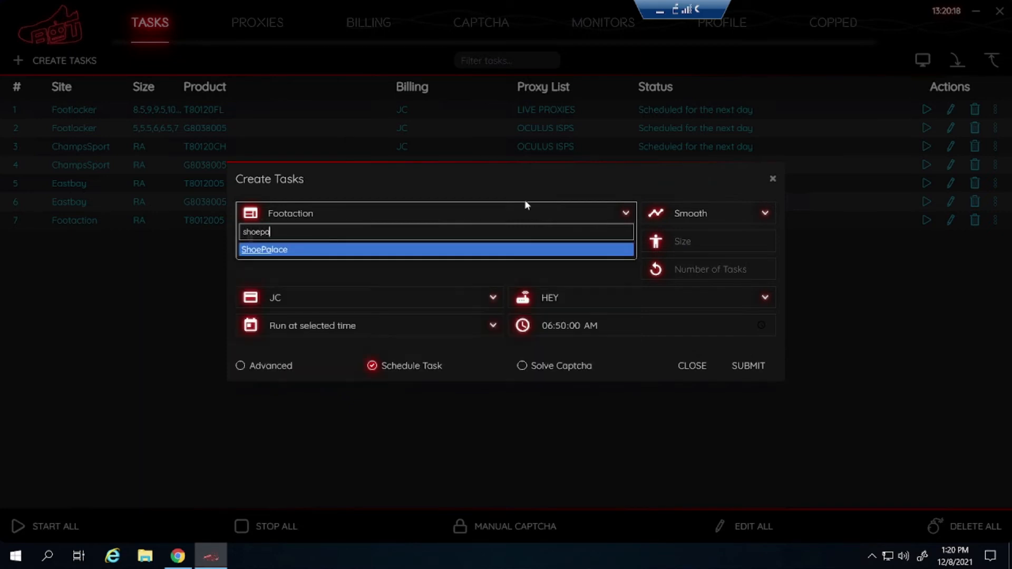
{"action": "left_click", "coordinate": [265, 250]}
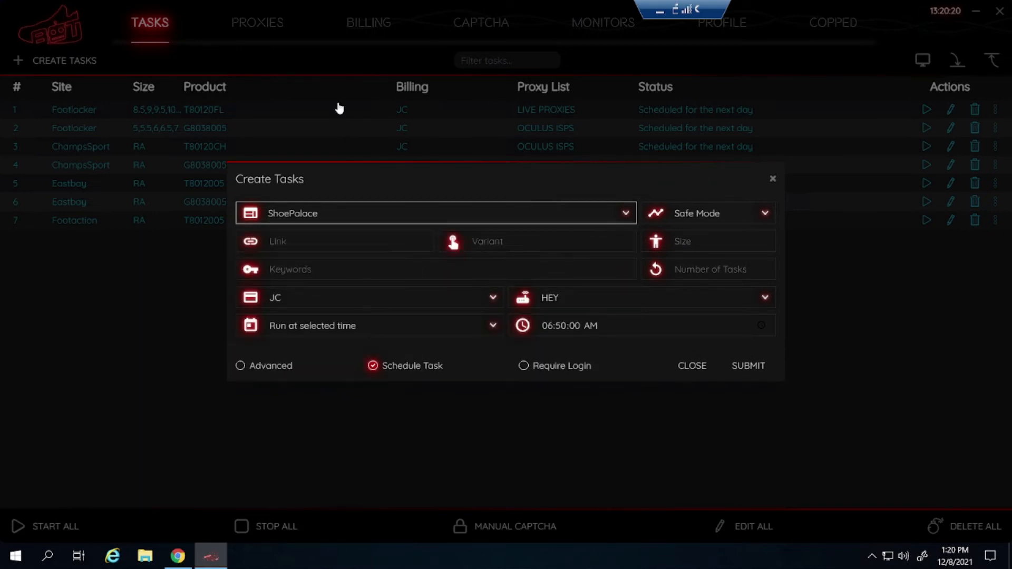
{"action": "mouse_move", "coordinate": [104, 123]}
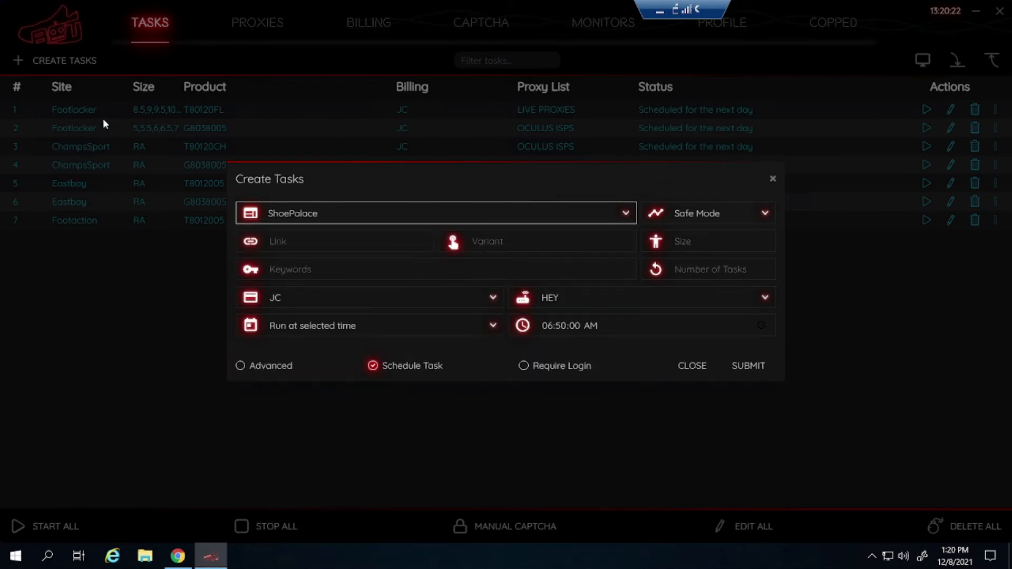
{"action": "left_click", "coordinate": [707, 213]}
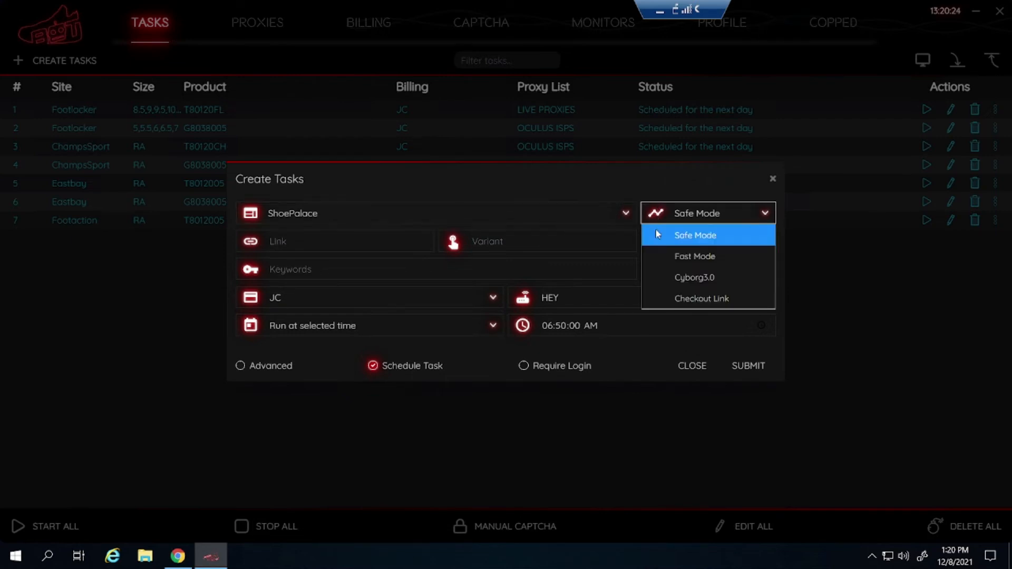
{"action": "left_click", "coordinate": [695, 277]}
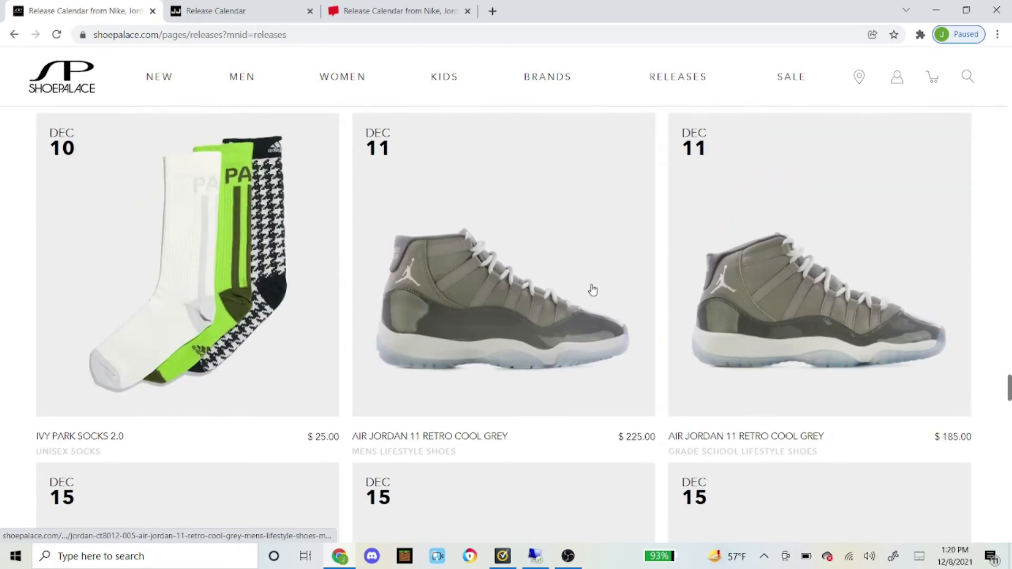
{"action": "mouse_move", "coordinate": [492, 314]}
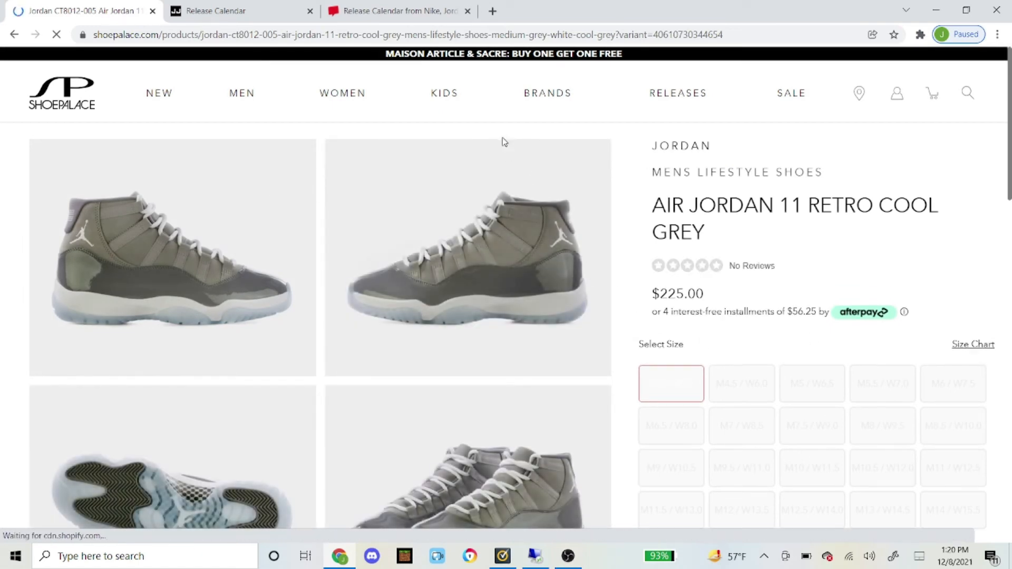
- Copy the Air Jordan 11 Retro Cool Grey product link from the address bar
{"action": "right_click", "coordinate": [400, 34]}
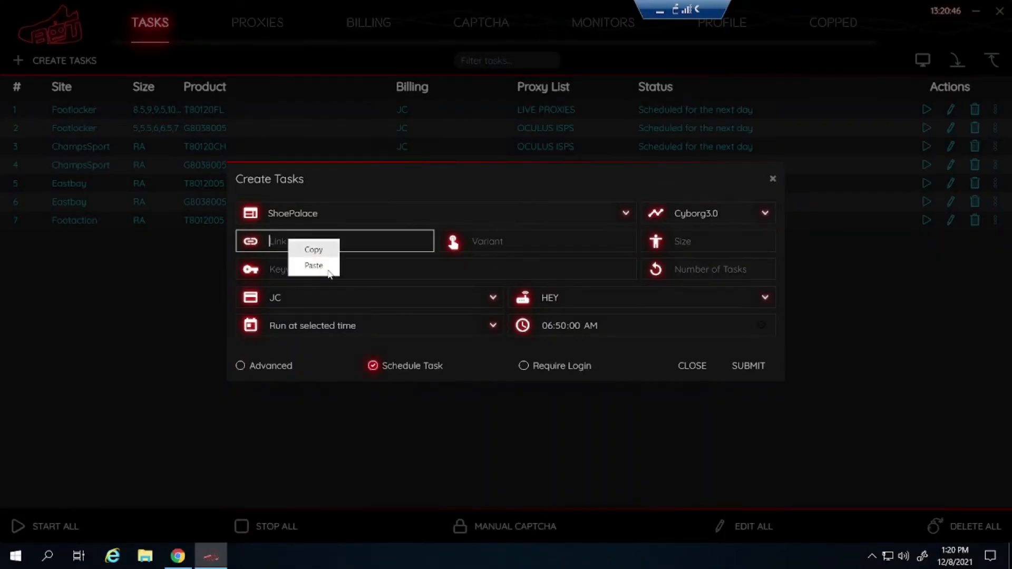
- Paste the Cool Grey link into the ShoePalace task and select No Proxy
{"action": "left_click", "coordinate": [313, 265]}
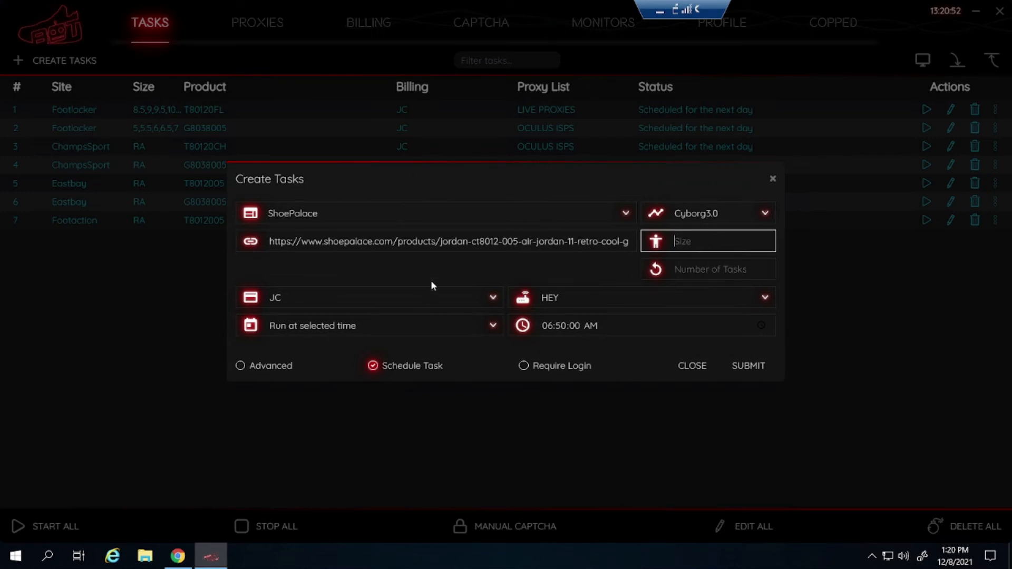
{"action": "left_click", "coordinate": [639, 297]}
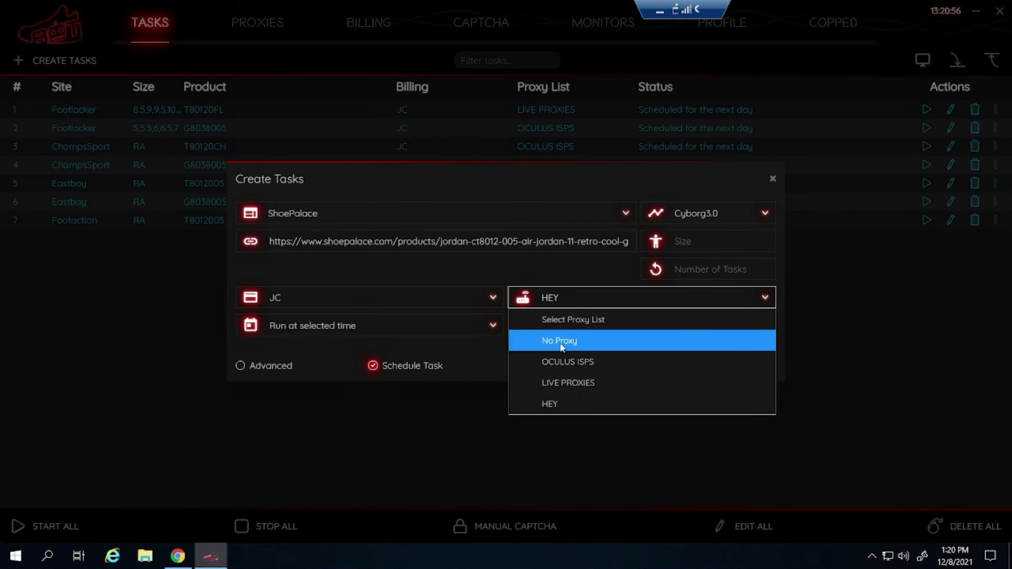
{"action": "mouse_move", "coordinate": [596, 362]}
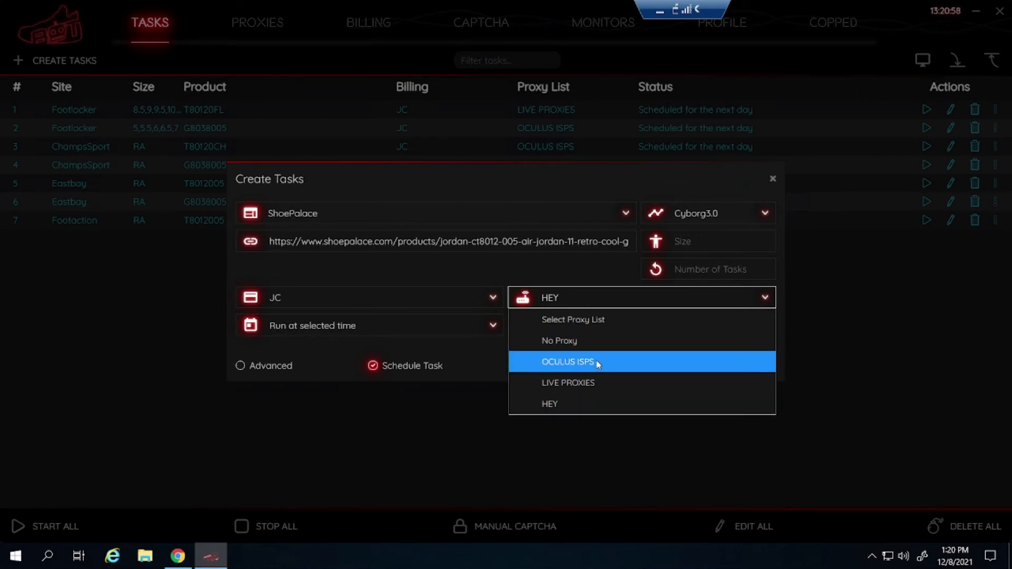
{"action": "mouse_move", "coordinate": [580, 341]}
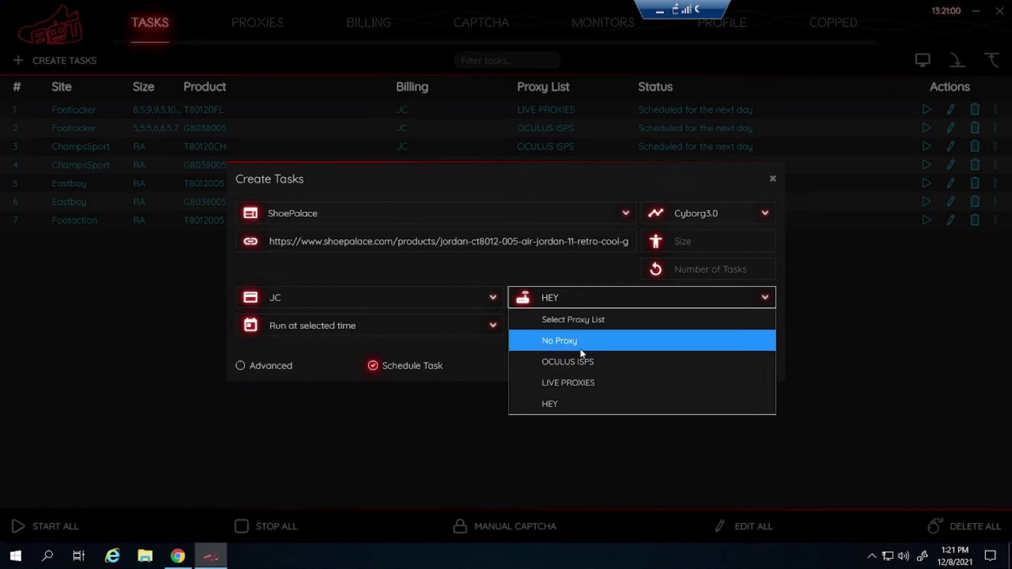
{"action": "left_click", "coordinate": [559, 341]}
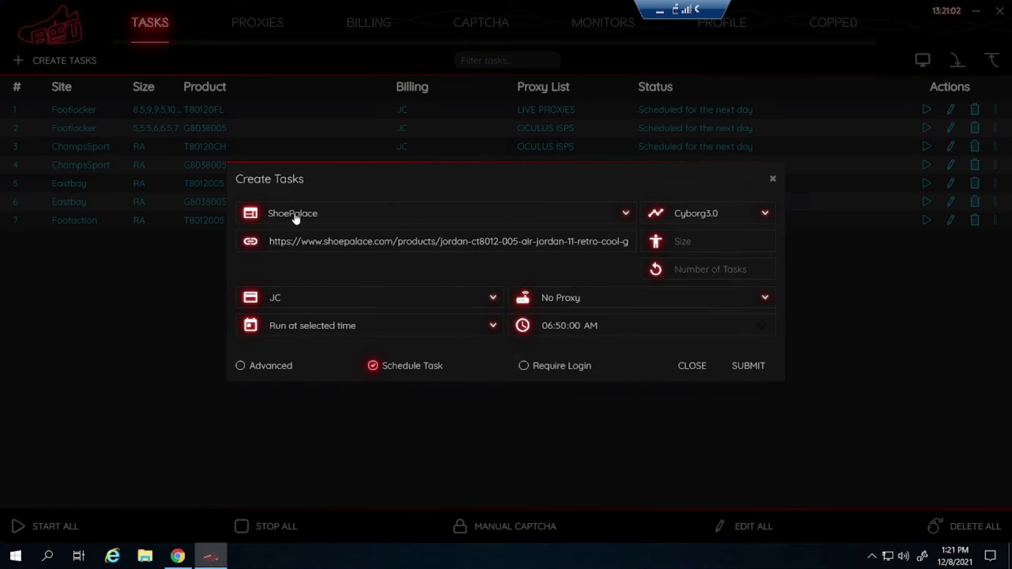
- Set 3000 ms advanced timeouts, submit, and accept a random size
{"action": "left_click", "coordinate": [239, 366]}
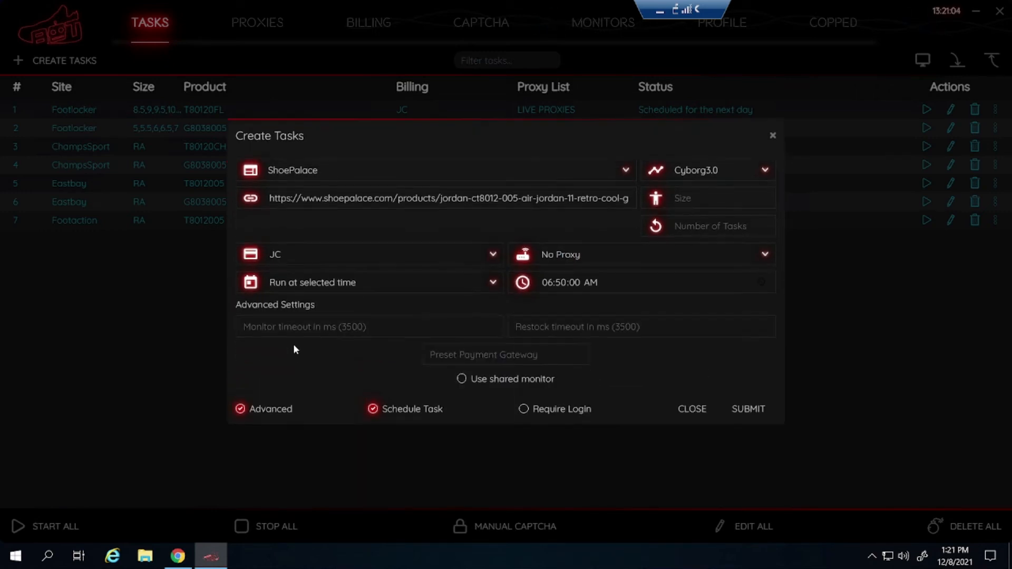
{"action": "left_click", "coordinate": [368, 326]}
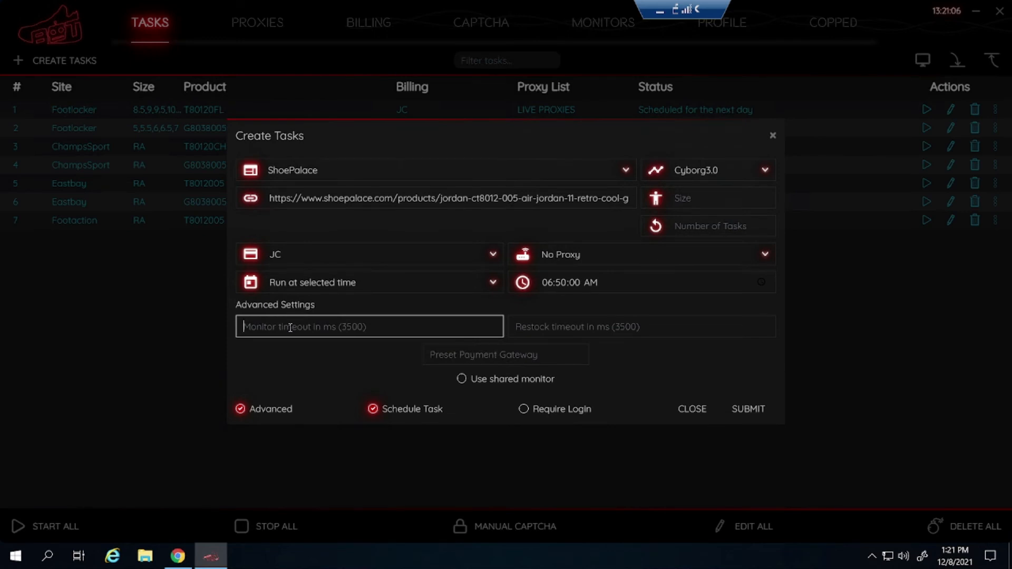
{"action": "type", "text": "3000"}
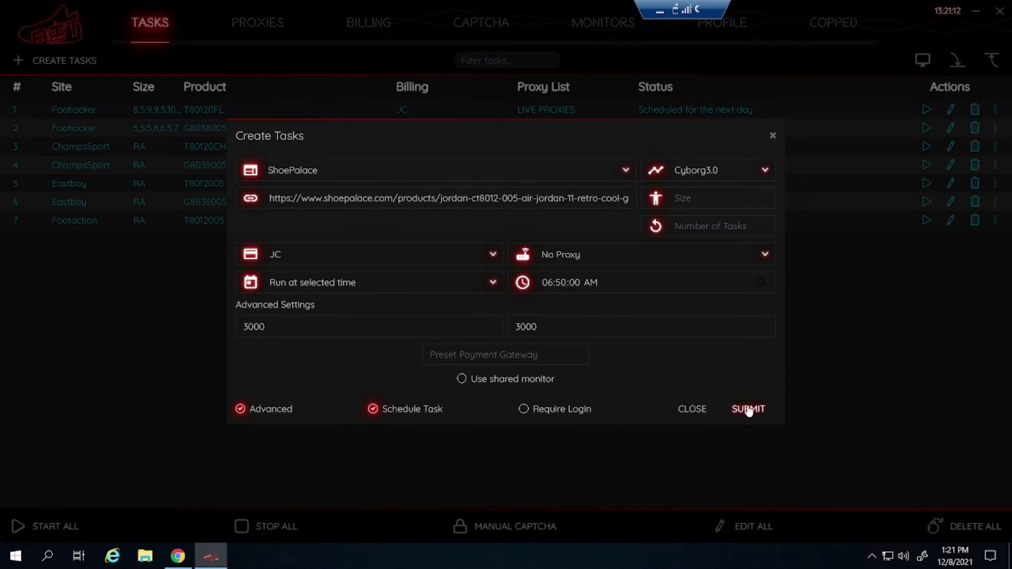
{"action": "left_click", "coordinate": [747, 408]}
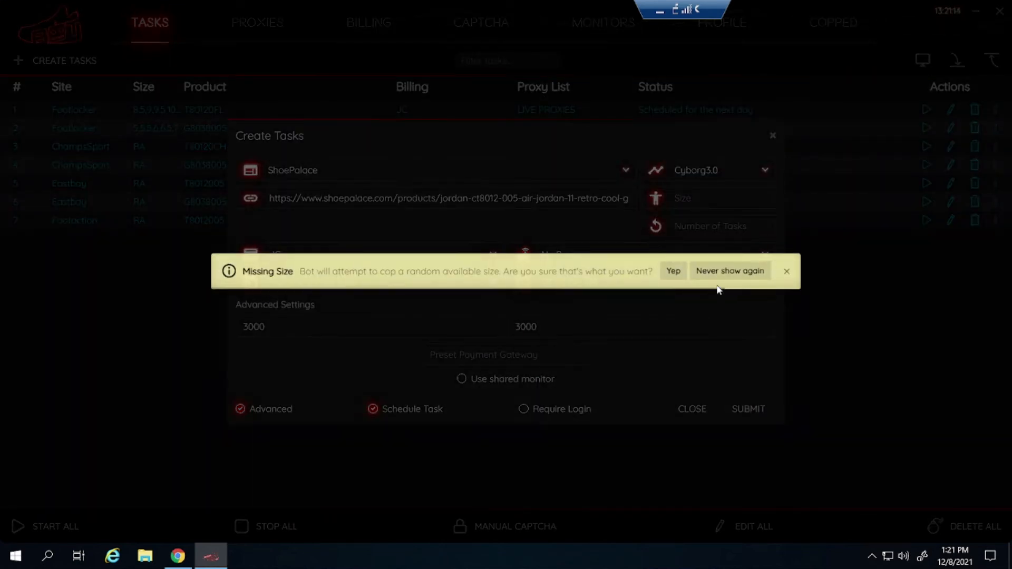
{"action": "left_click", "coordinate": [672, 271]}
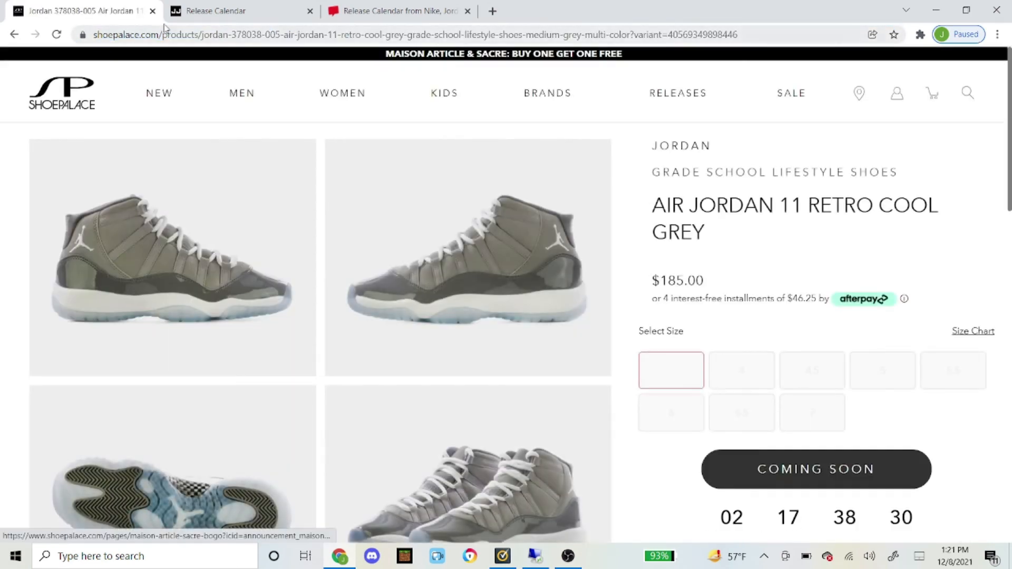
- Close the ShoePalace tab and open JimmyJazz's Air Jordan 11 Retro OG Cool Grey listing
{"action": "left_click", "coordinate": [153, 11]}
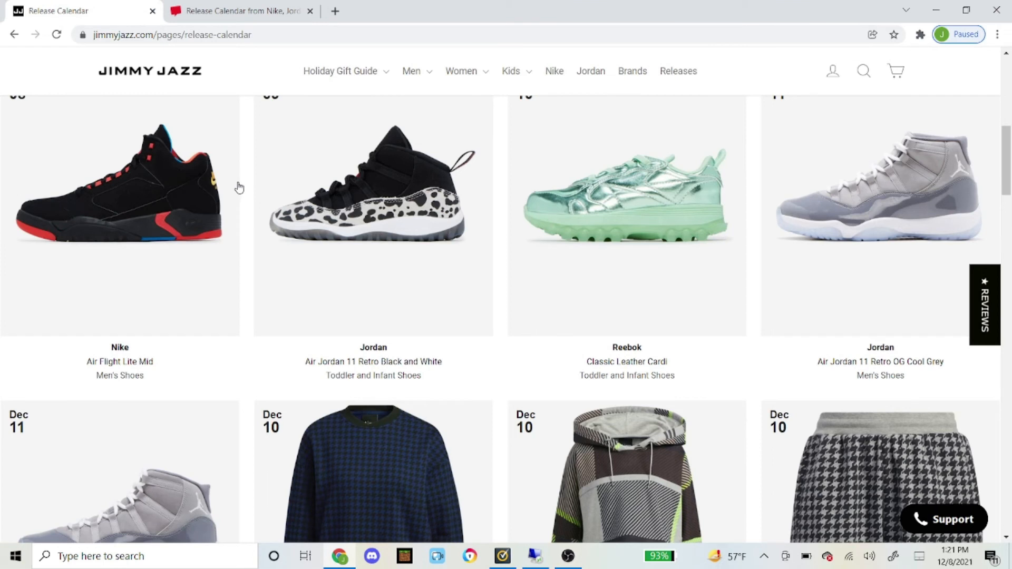
{"action": "mouse_move", "coordinate": [771, 209]}
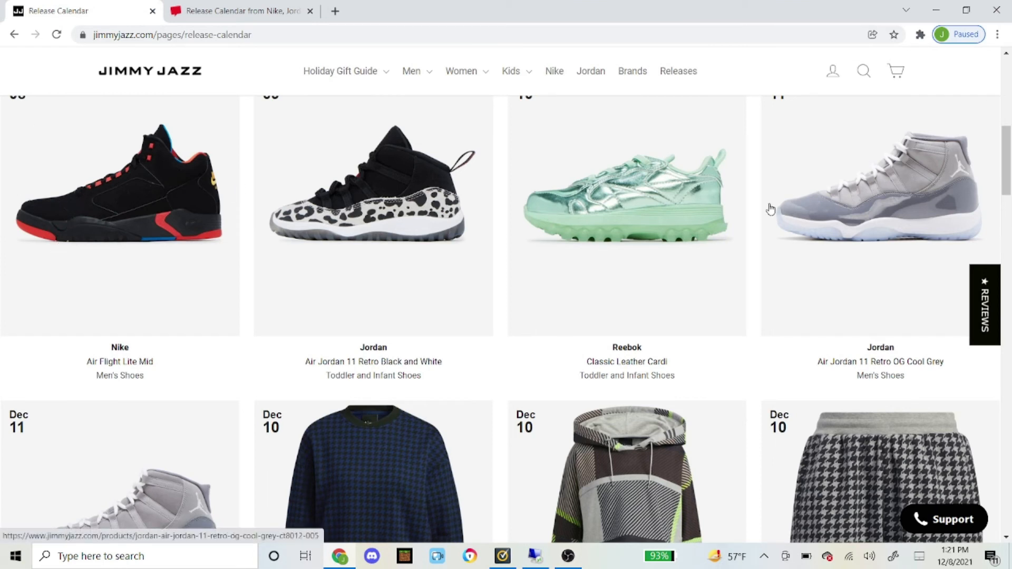
{"action": "scroll", "scroll_direction": "down", "scroll_amount": 3}
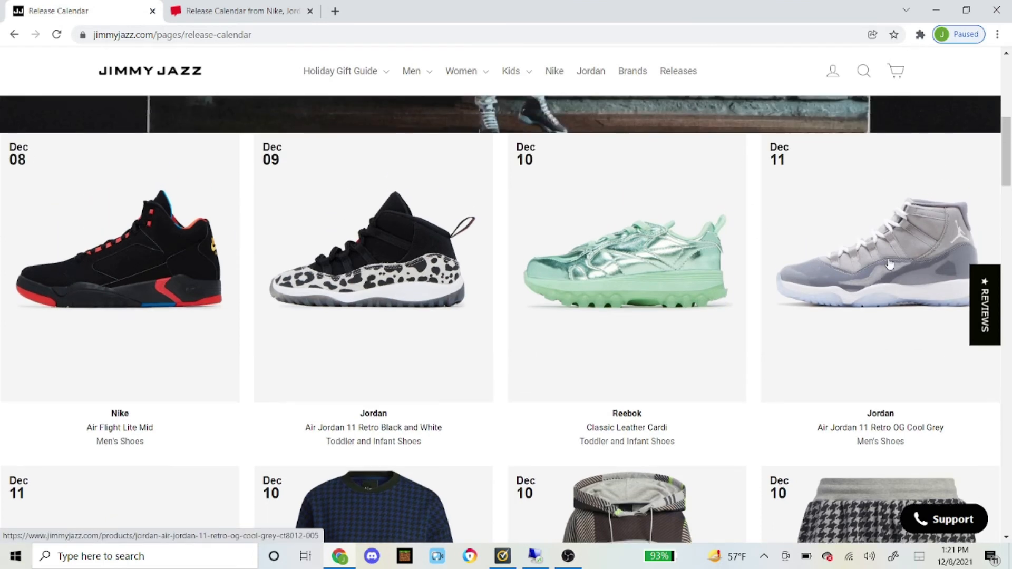
{"action": "mouse_move", "coordinate": [890, 264]}
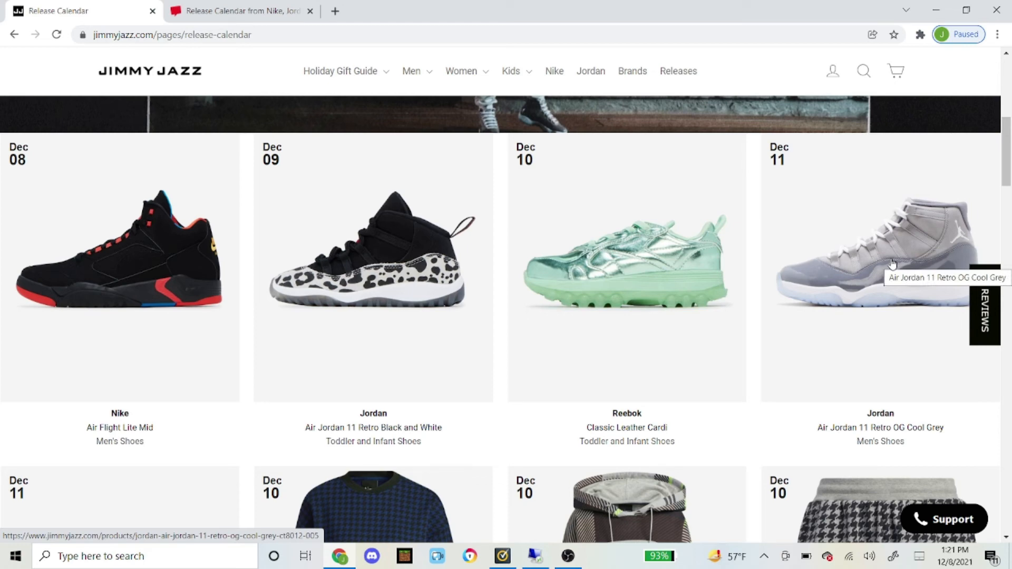
{"action": "left_click", "coordinate": [878, 258]}
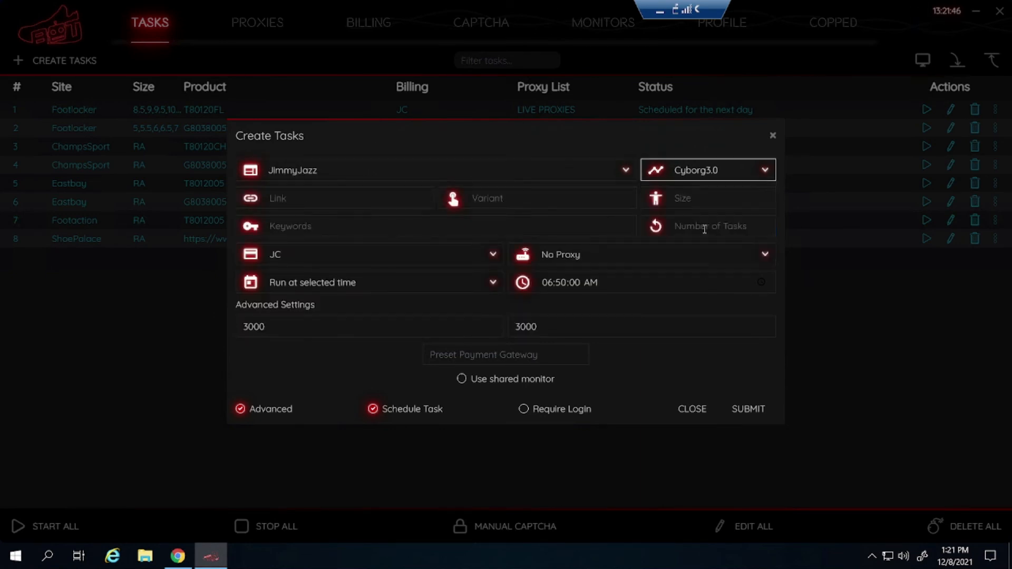
- Paste the JimmyJazz Cool Grey link, choose OCULUS ISPS proxies, and submit the task
{"action": "left_click", "coordinate": [336, 198]}
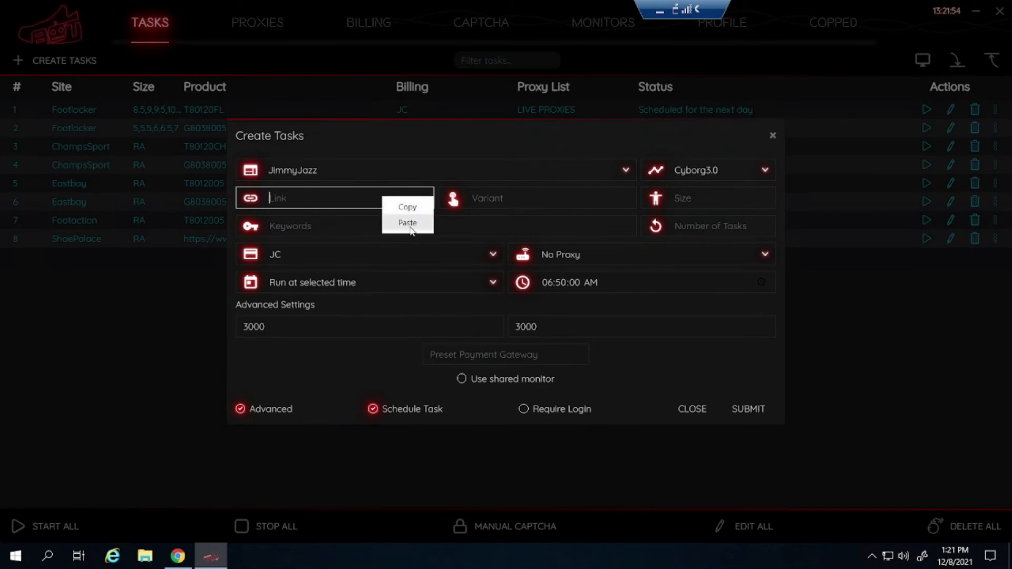
{"action": "left_click", "coordinate": [407, 222]}
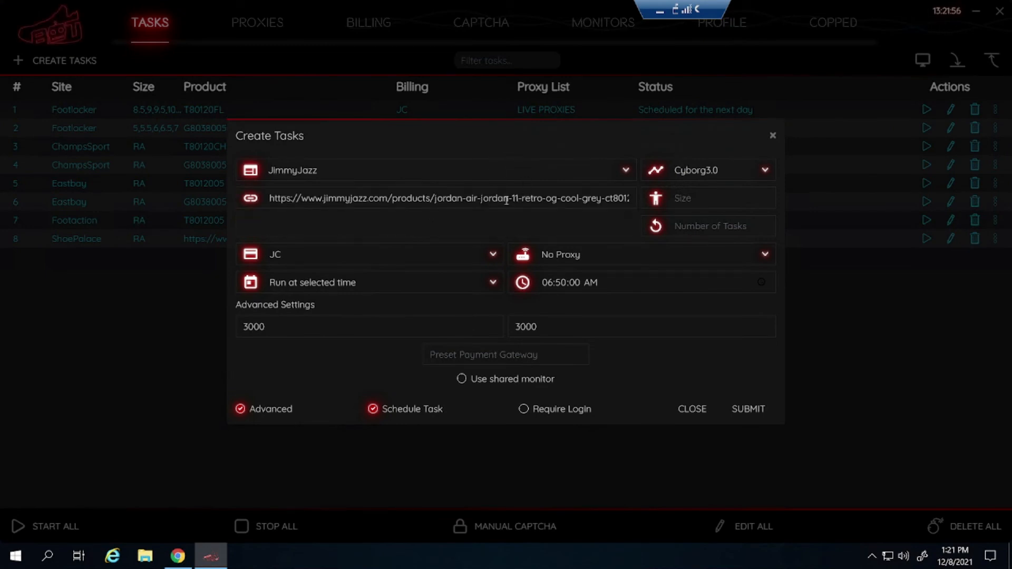
{"action": "mouse_move", "coordinate": [606, 265]}
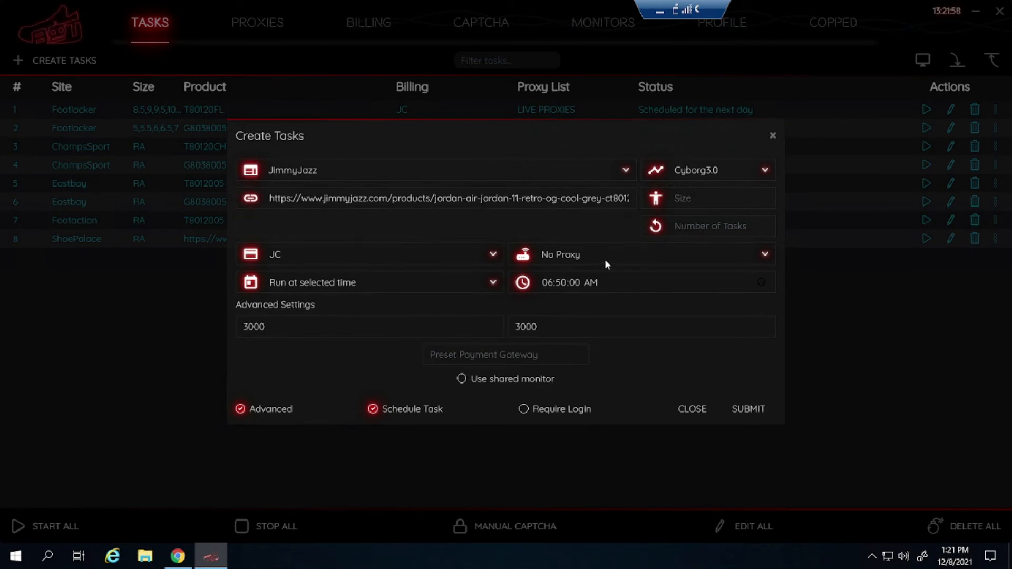
{"action": "left_click", "coordinate": [639, 254]}
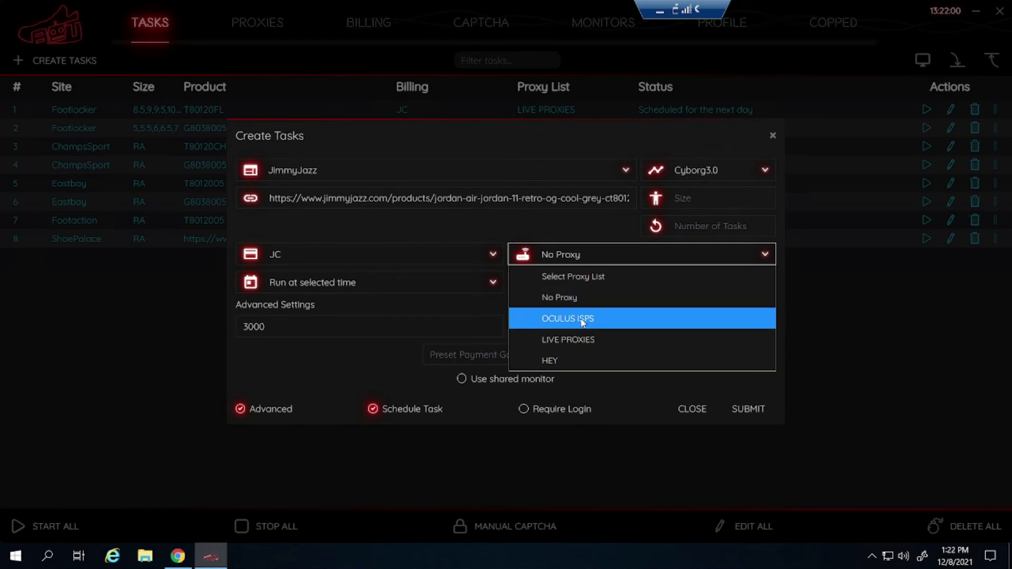
{"action": "left_click", "coordinate": [567, 319]}
{"action": "type", "text": "06:55:00 AM"}
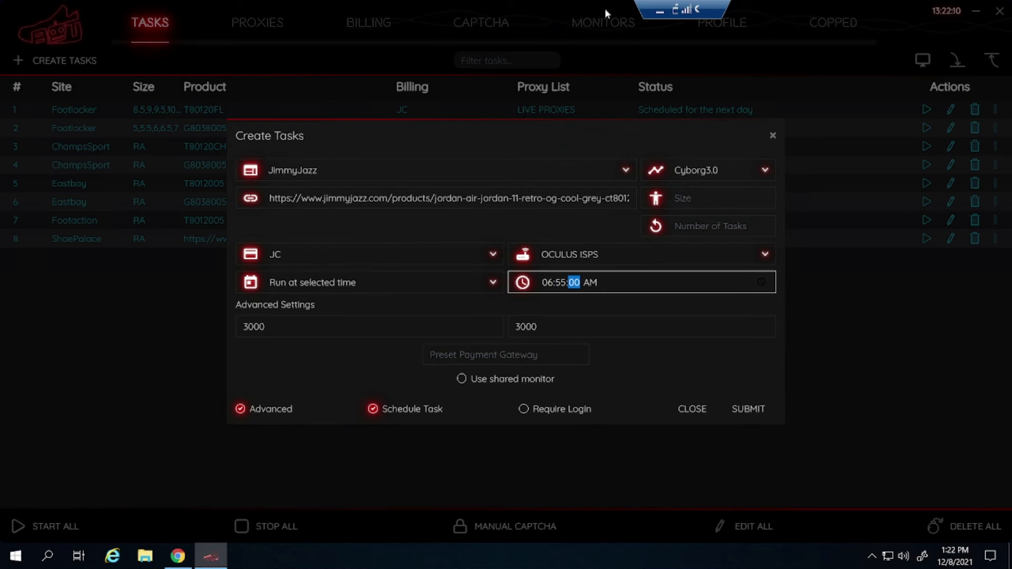
{"action": "left_click", "coordinate": [748, 409]}
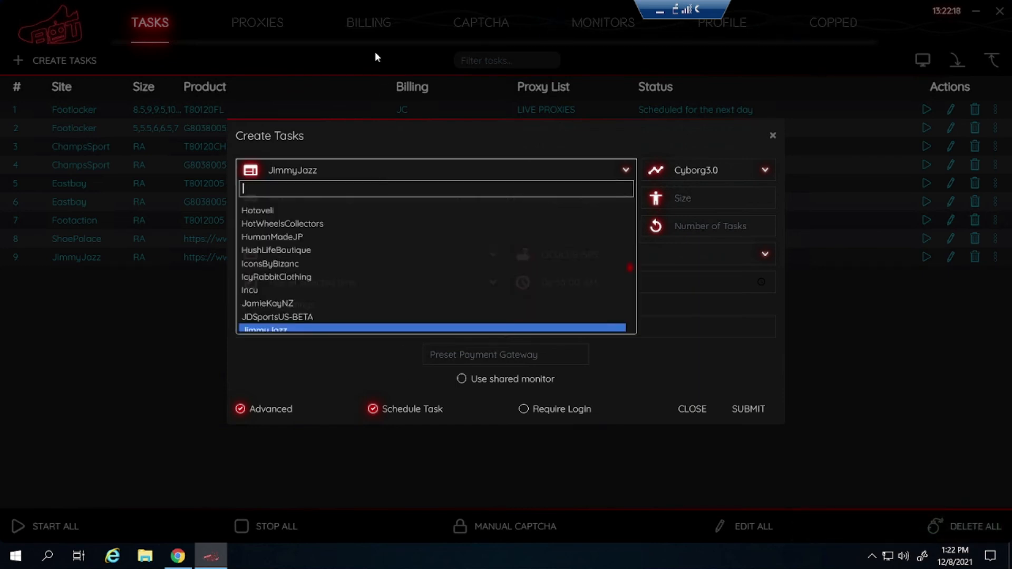
- Search the site list for 'sho' to select ShopNiceKicks
{"action": "type", "text": "sho"}
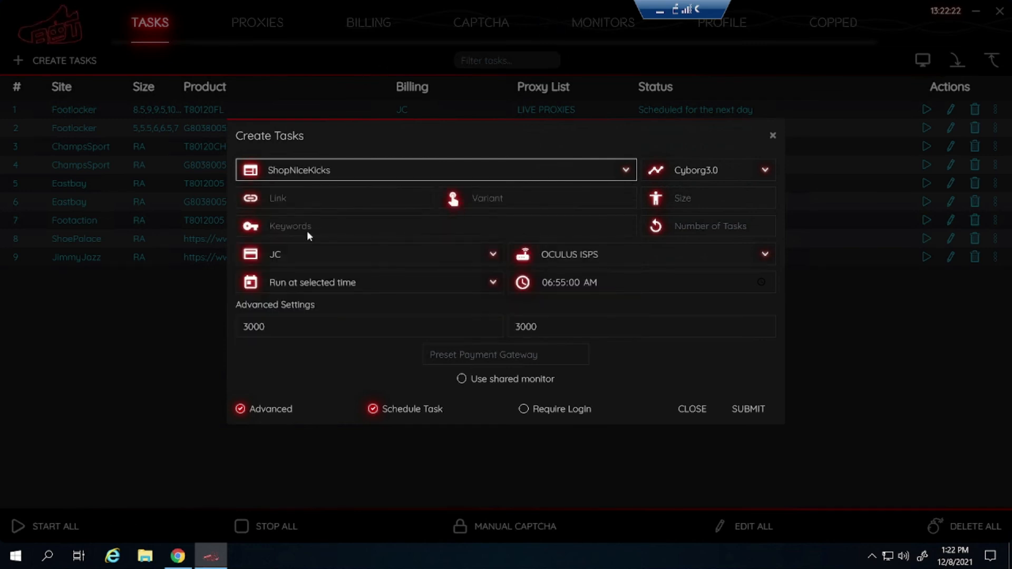
{"action": "mouse_move", "coordinate": [86, 248]}
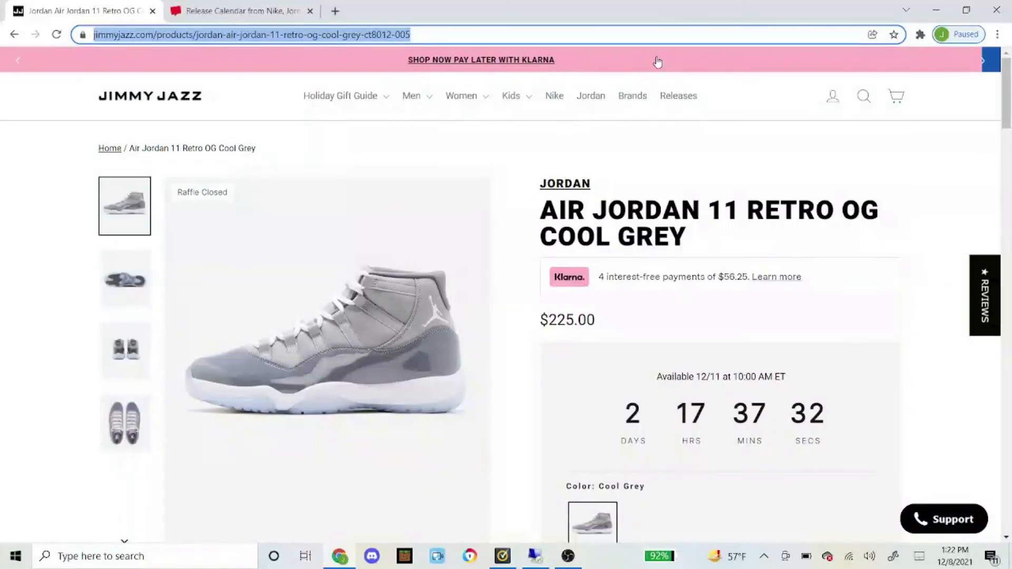
- Switch to the Nice Kicks Air Jordan 11 Retro Cool Grey product tab
{"action": "left_click", "coordinate": [239, 11]}
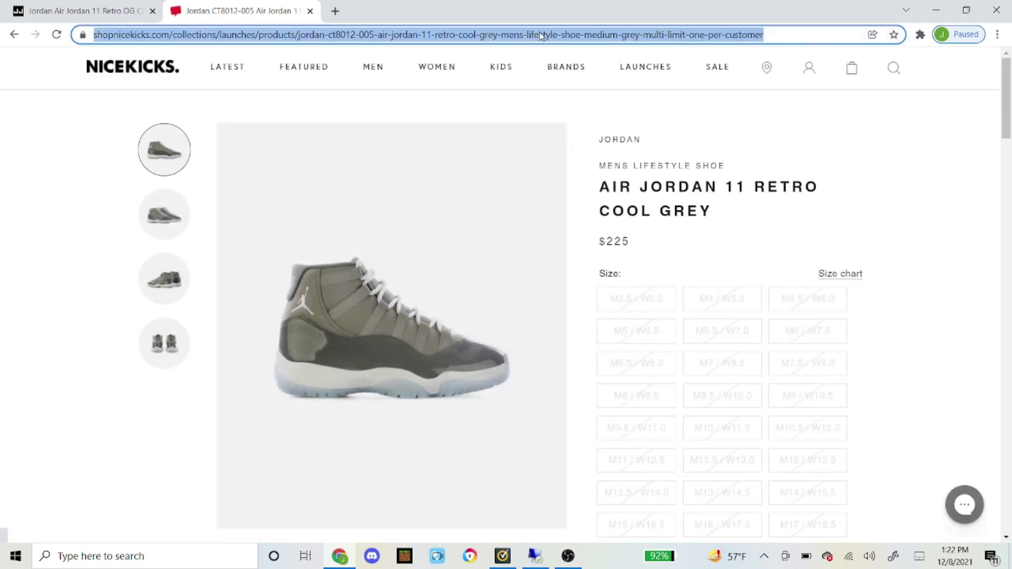
{"action": "mouse_move", "coordinate": [524, 547]}
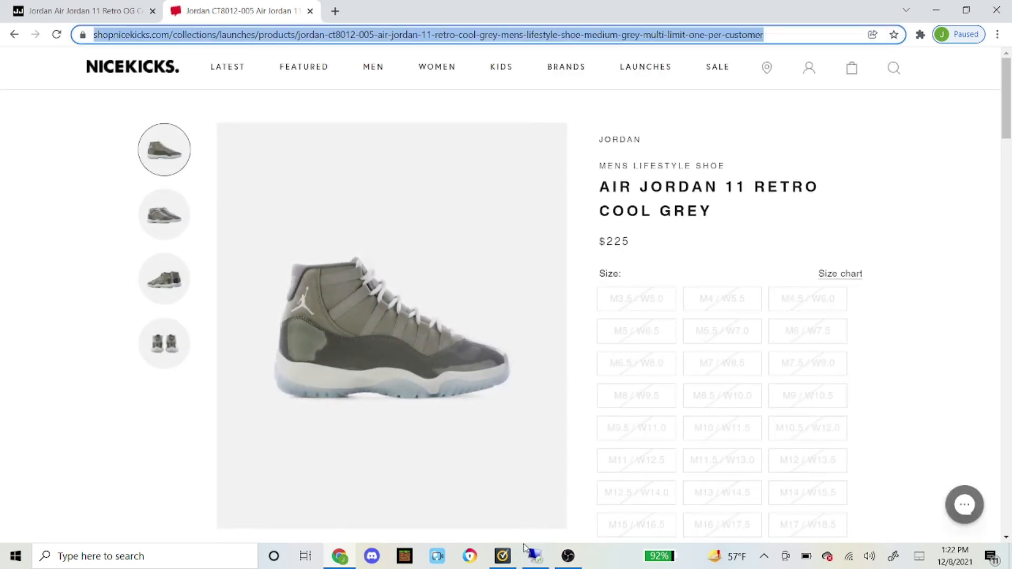
- Paste the Nice Kicks Cool Grey link, keep OCULUS ISPS, submit the task and close the form
{"action": "right_click", "coordinate": [303, 198]}
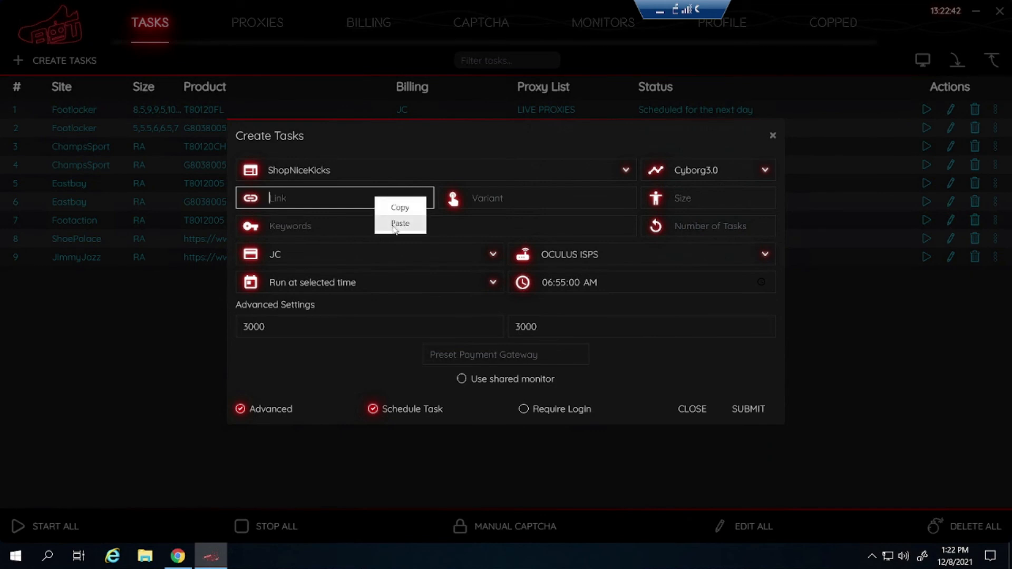
{"action": "left_click", "coordinate": [400, 224]}
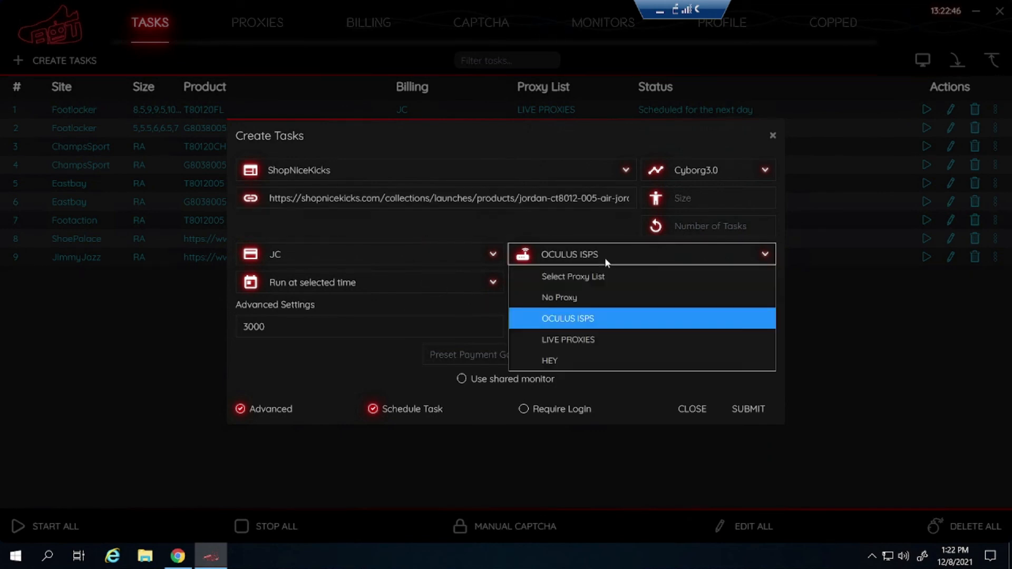
{"action": "left_click", "coordinate": [567, 319]}
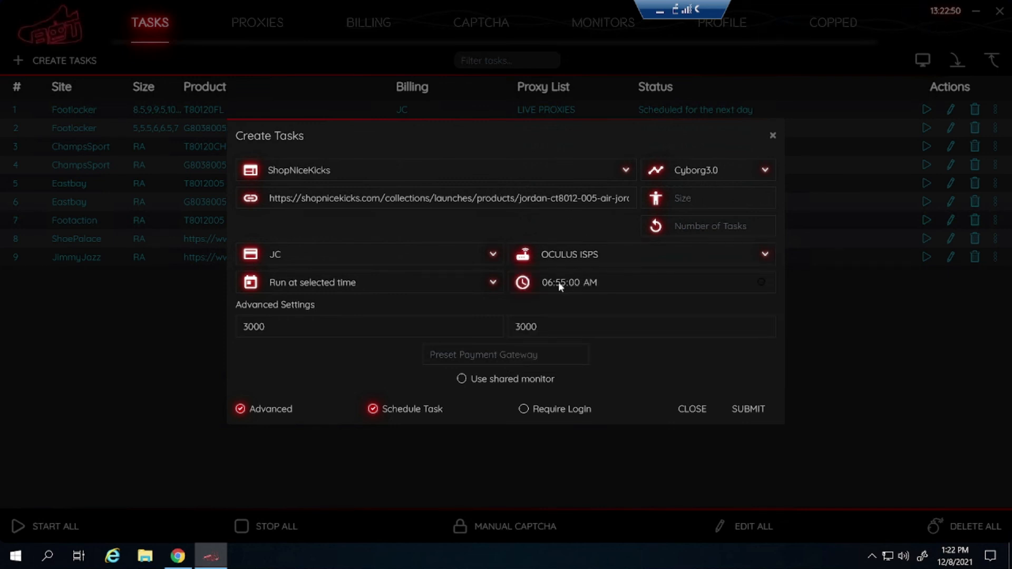
{"action": "left_click", "coordinate": [748, 409]}
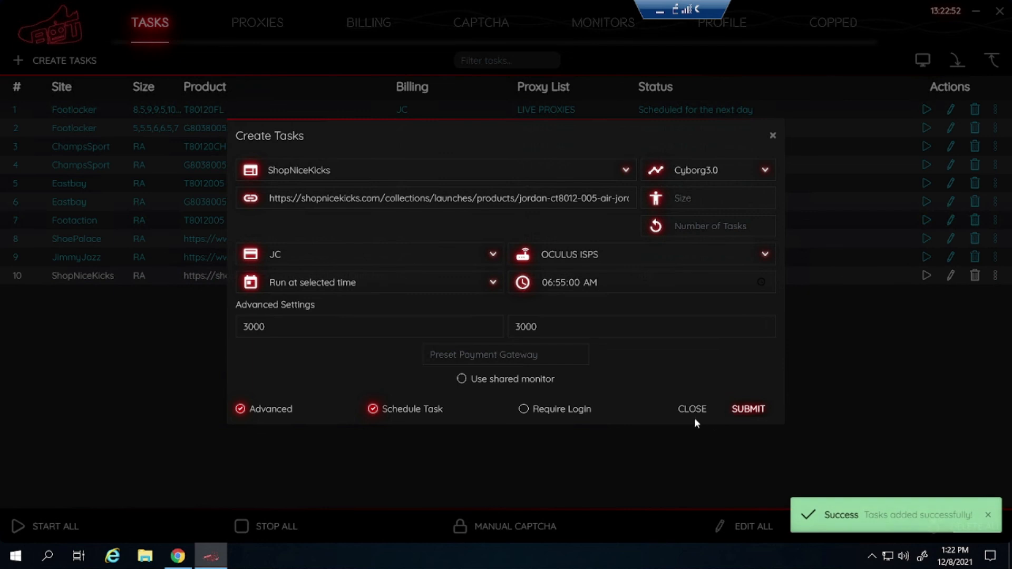
{"action": "left_click", "coordinate": [691, 409]}
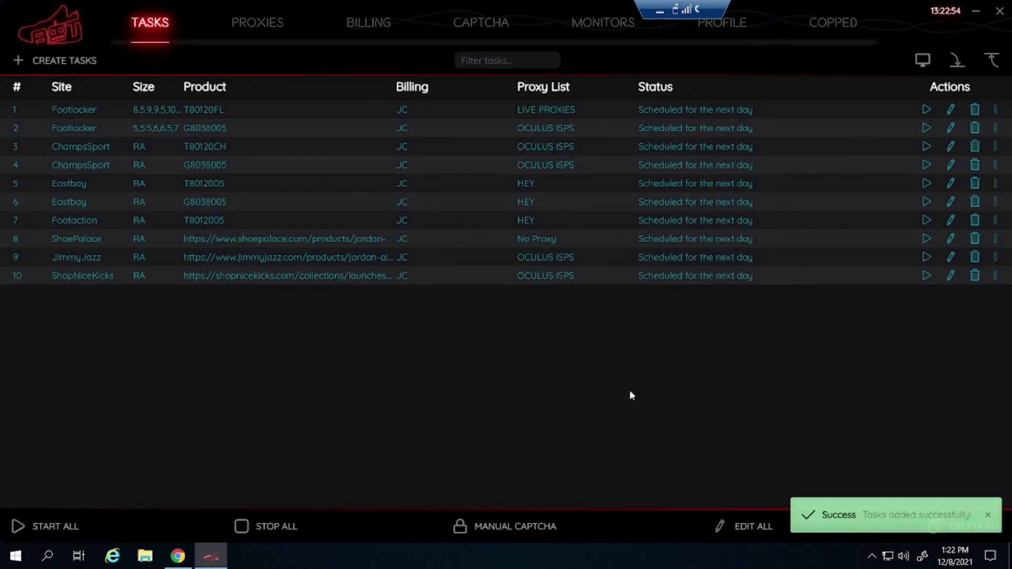